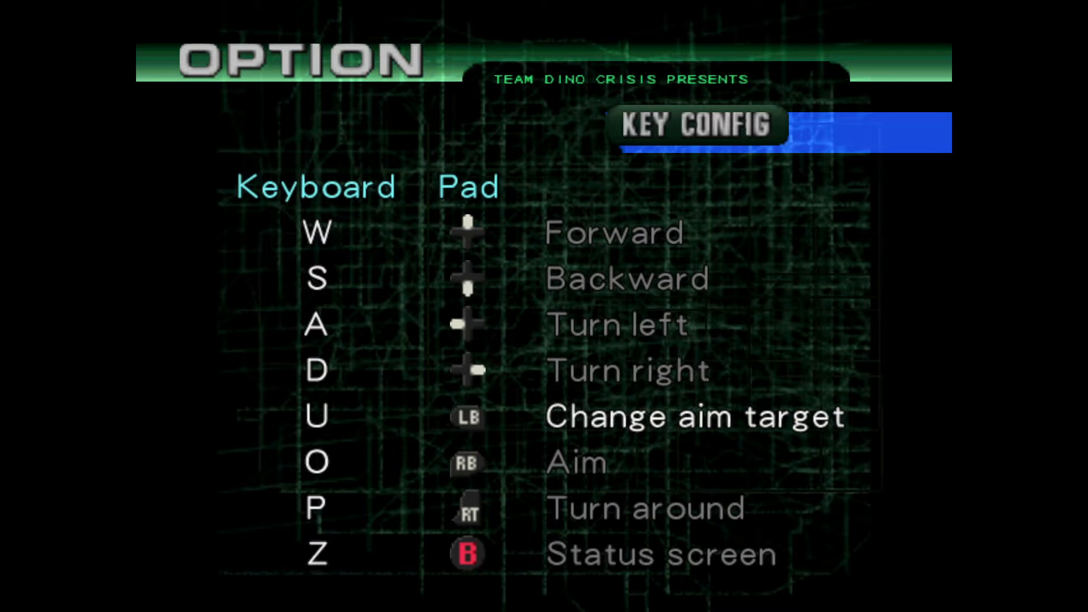
# Browse the Classic REbirth DLL and High Quality SFX pages, returning to the main Dino Crisis 2 page.
pyautogui.scroll(-3)
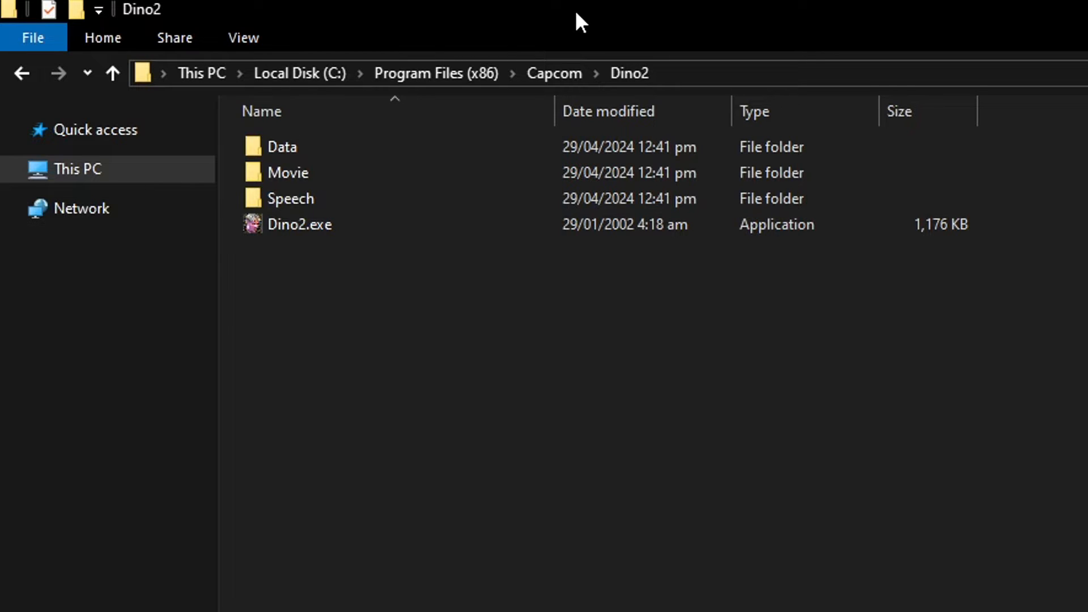
pyautogui.moveTo(677, 49)
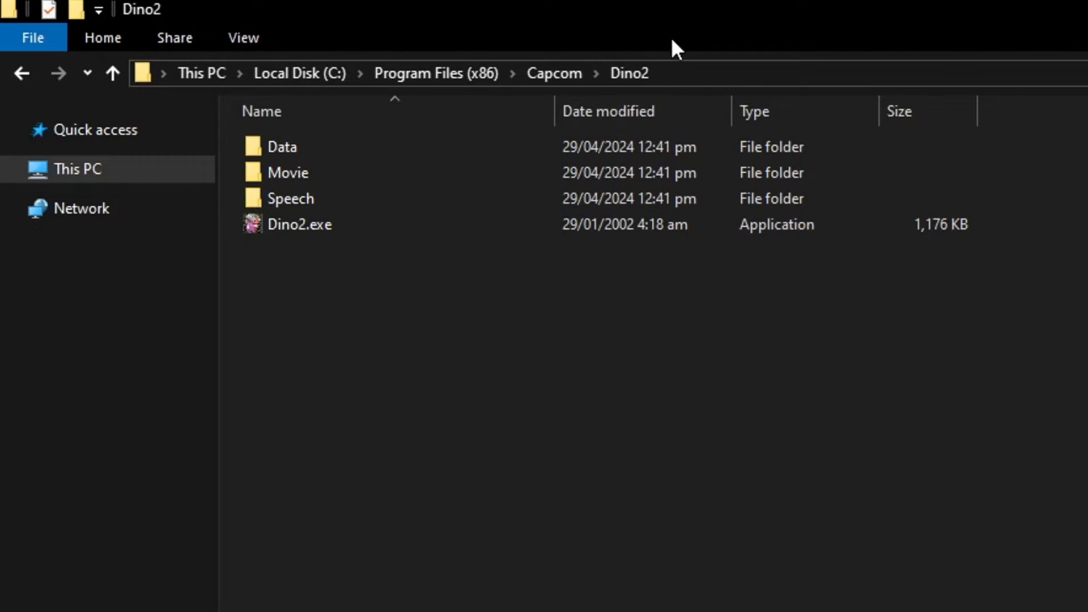
pyautogui.moveTo(687, 75)
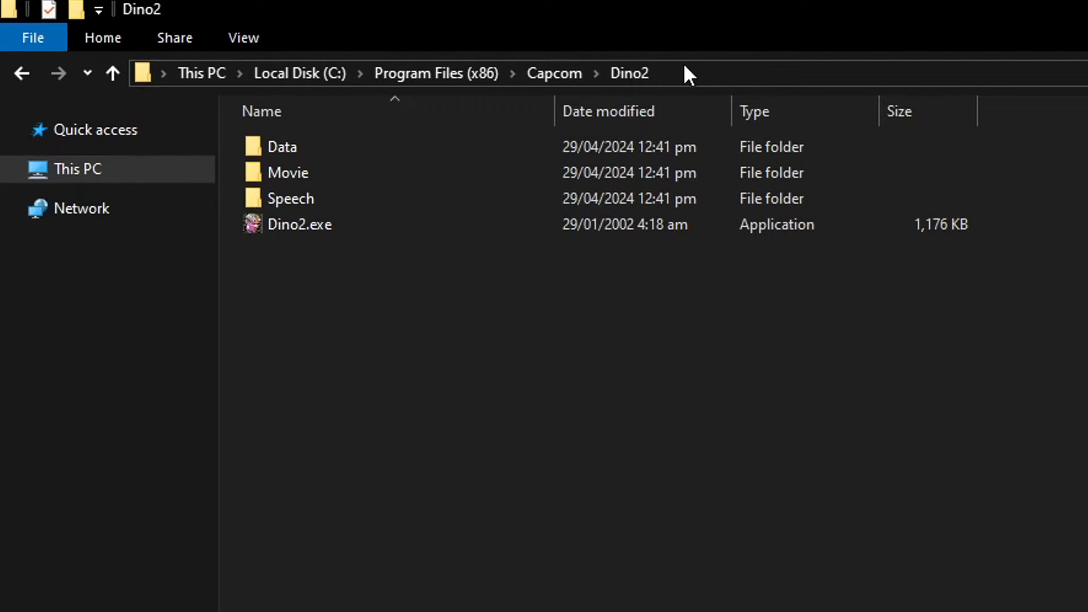
pyautogui.moveTo(622, 37)
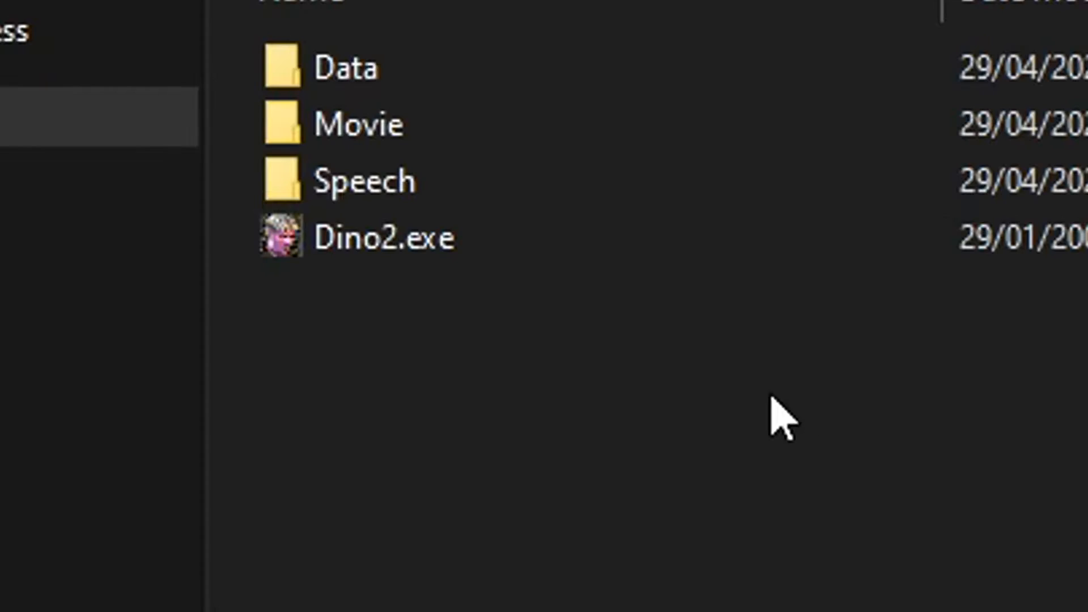
pyautogui.moveTo(551, 330)
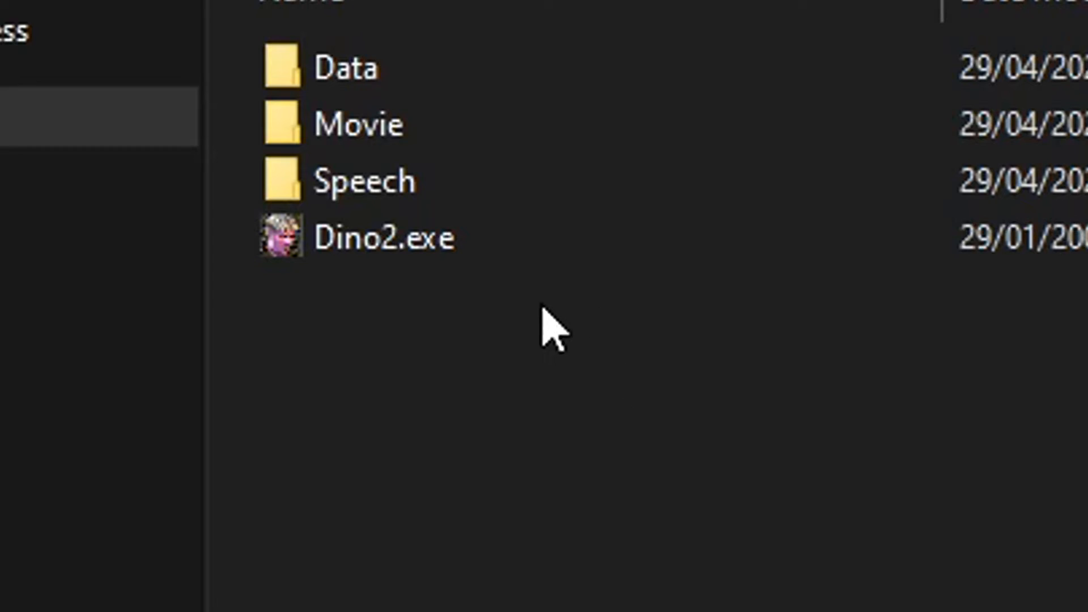
pyautogui.moveTo(493, 278)
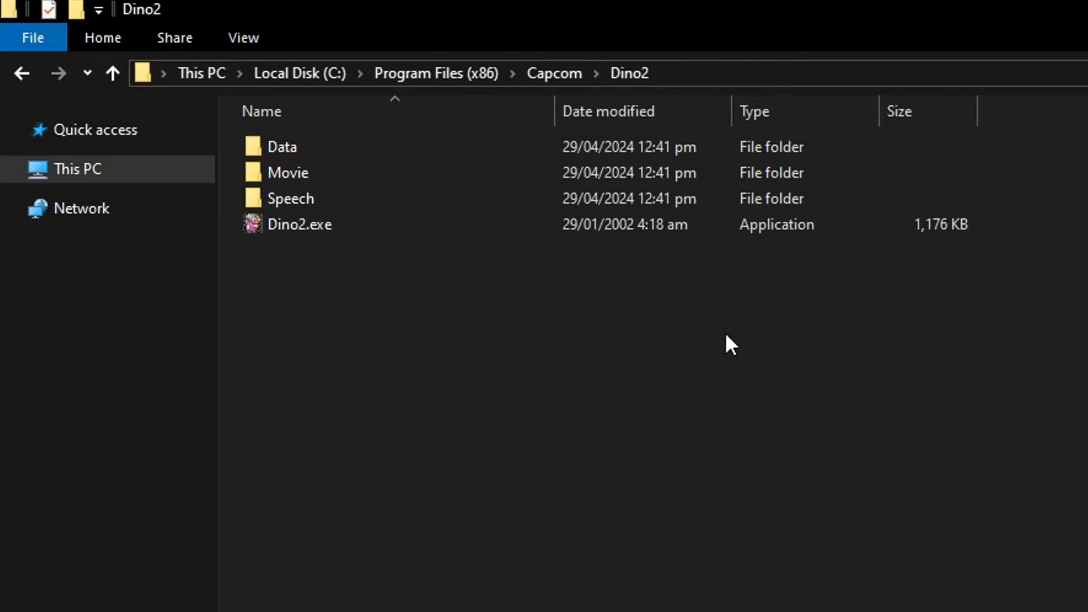
pyautogui.moveTo(626, 291)
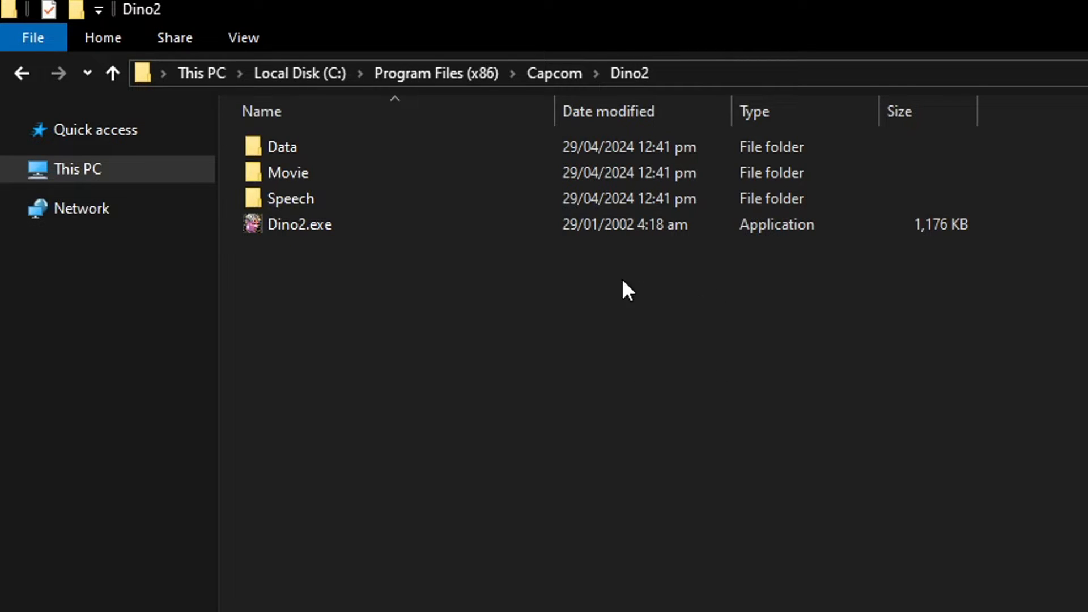
pyautogui.moveTo(697, 30)
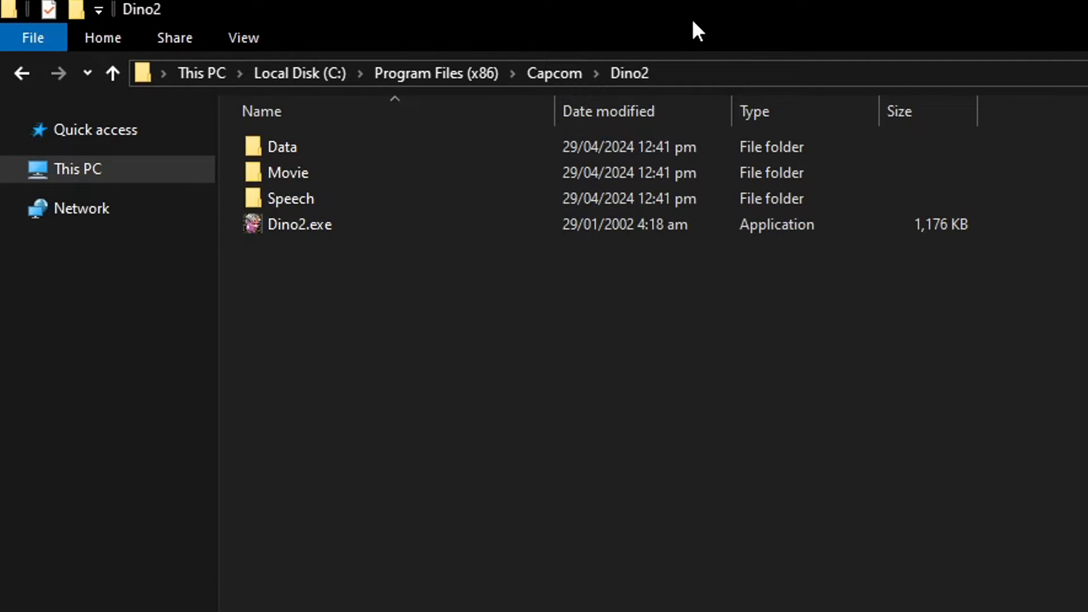
pyautogui.moveTo(676, 309)
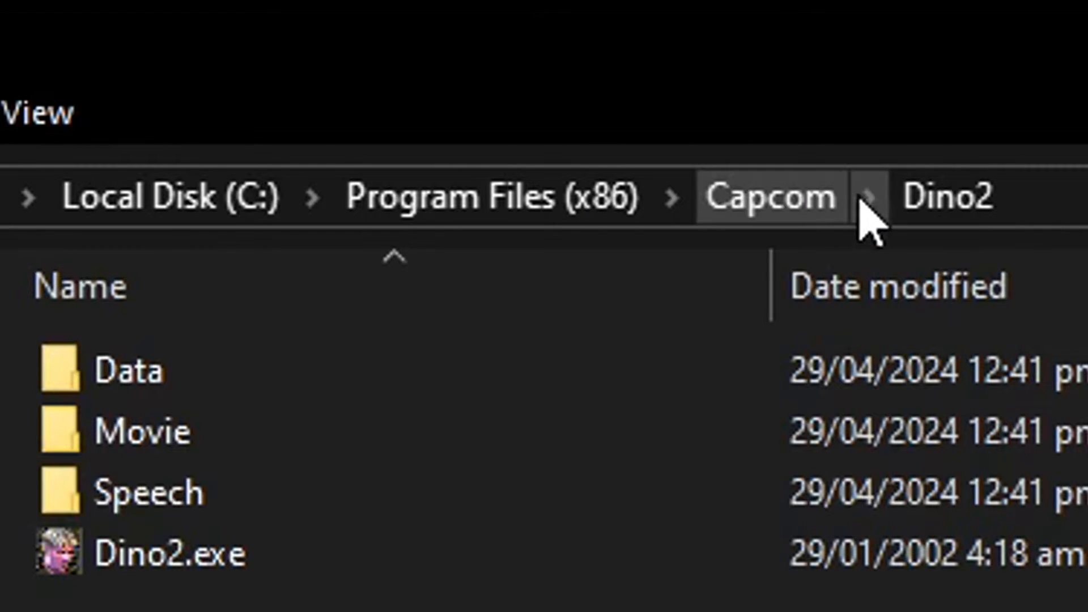
pyautogui.moveTo(639, 146)
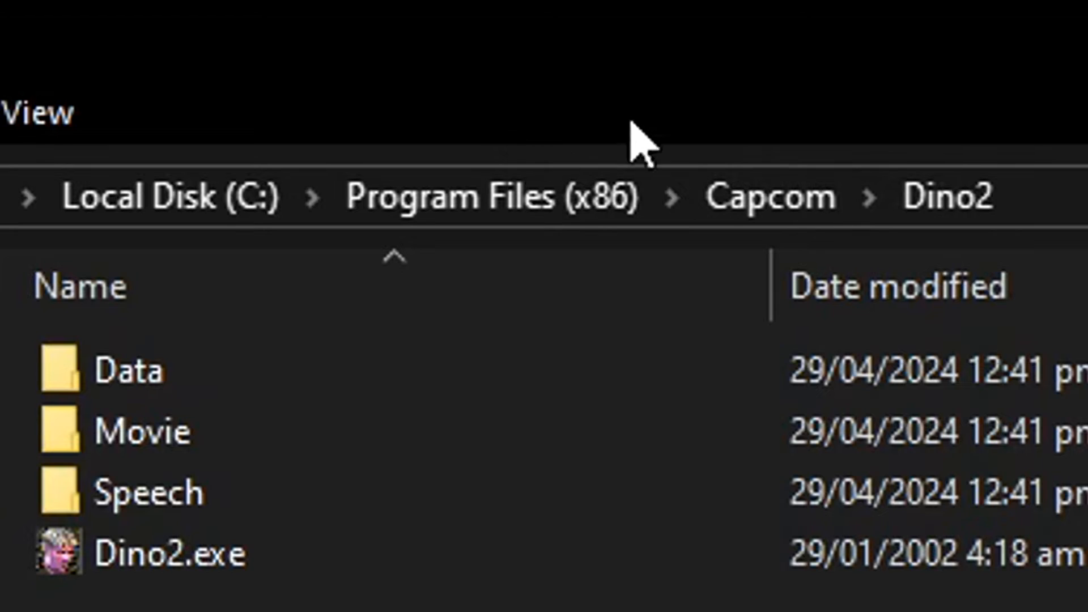
pyautogui.moveTo(448, 160)
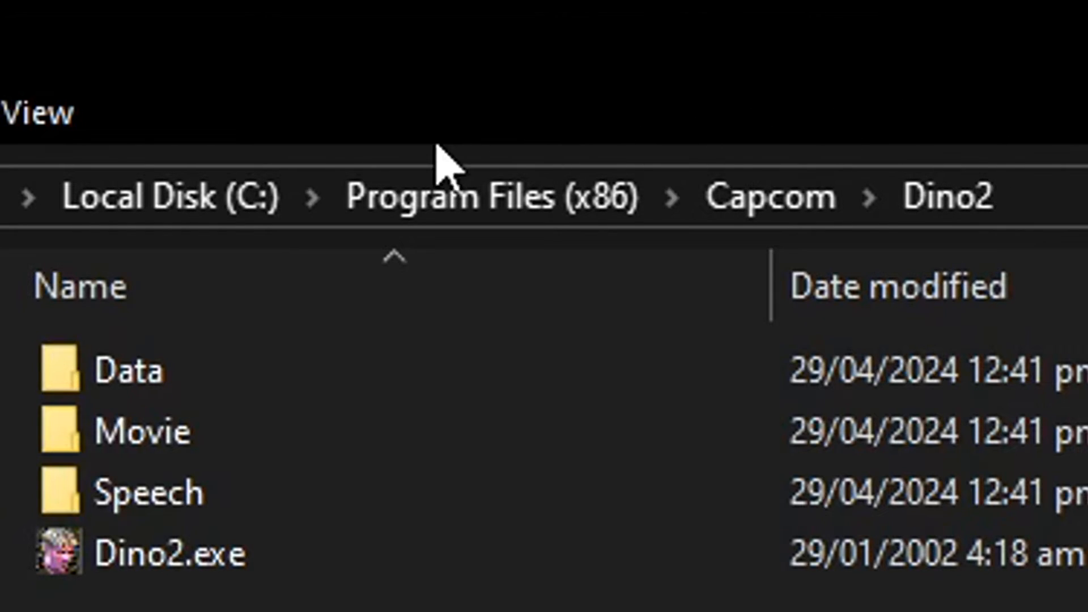
pyautogui.moveTo(850, 166)
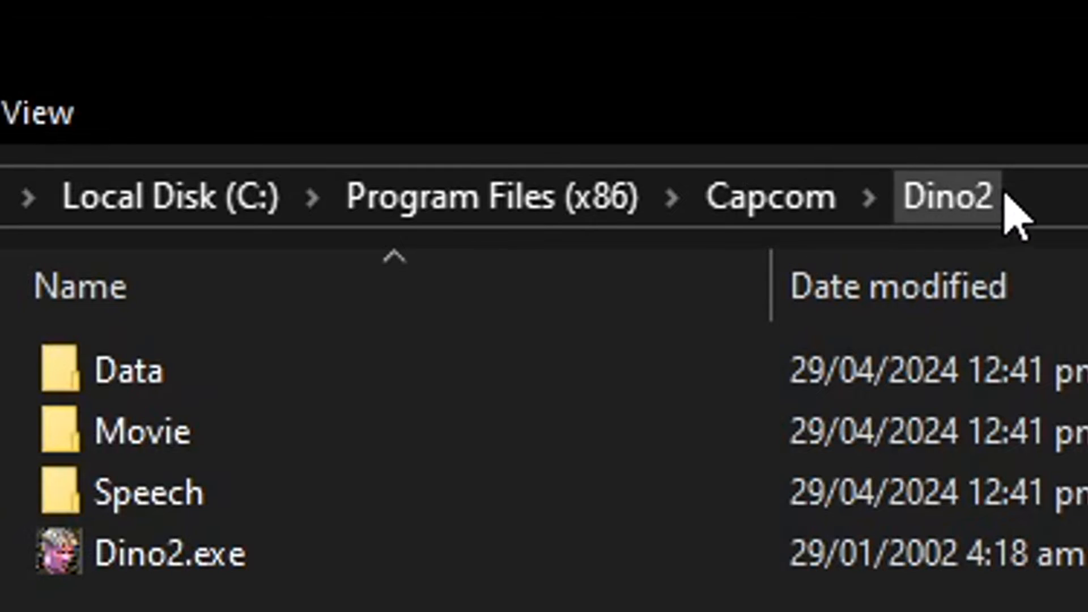
pyautogui.moveTo(979, 257)
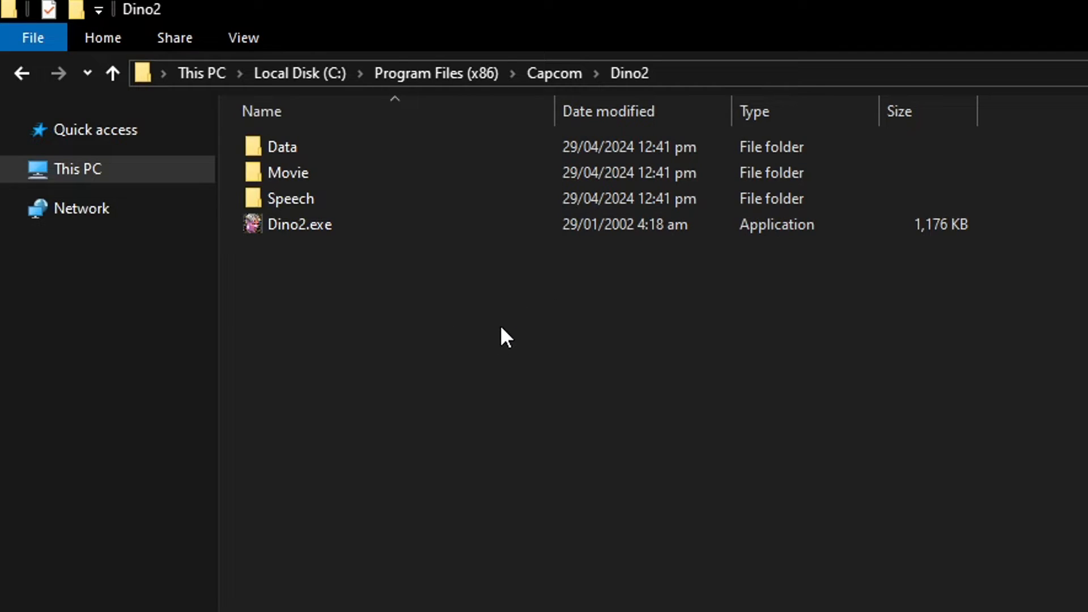
pyautogui.click(1048, 7)
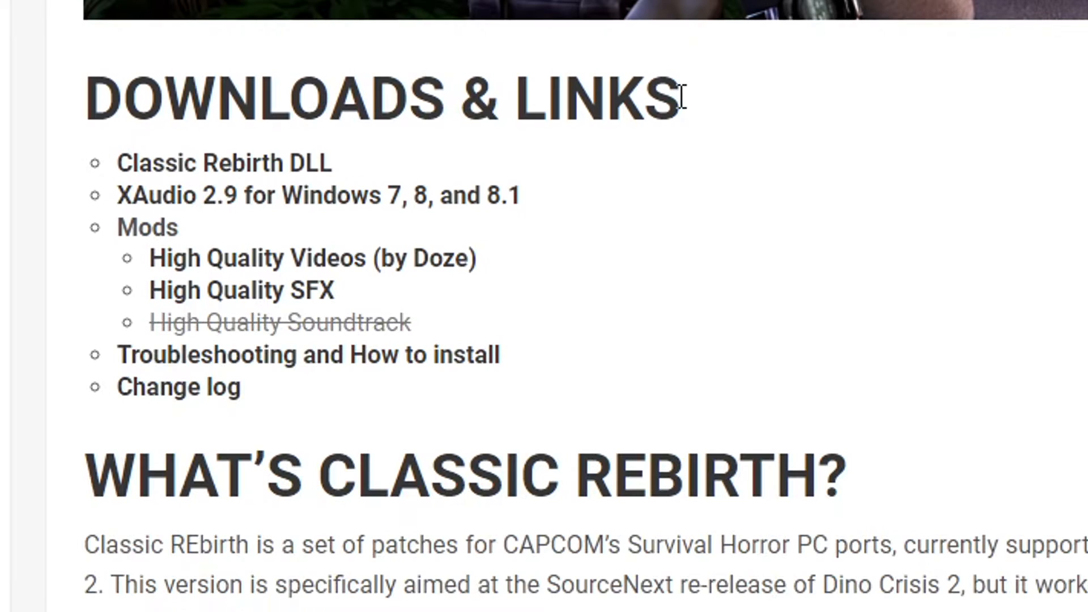
pyautogui.moveTo(551, 151)
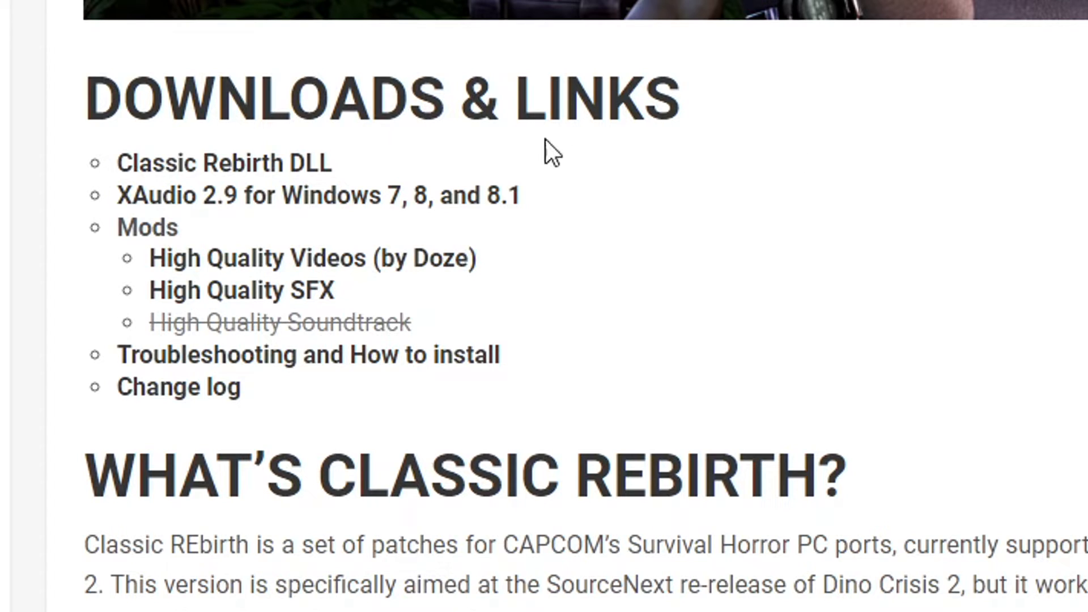
pyautogui.moveTo(329, 222)
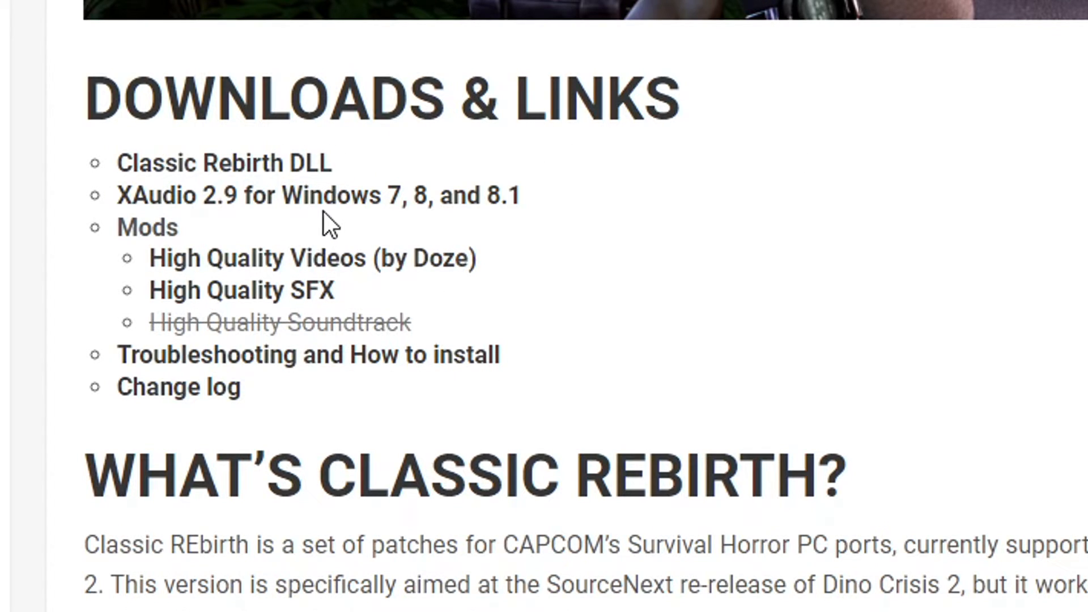
pyautogui.moveTo(224, 164)
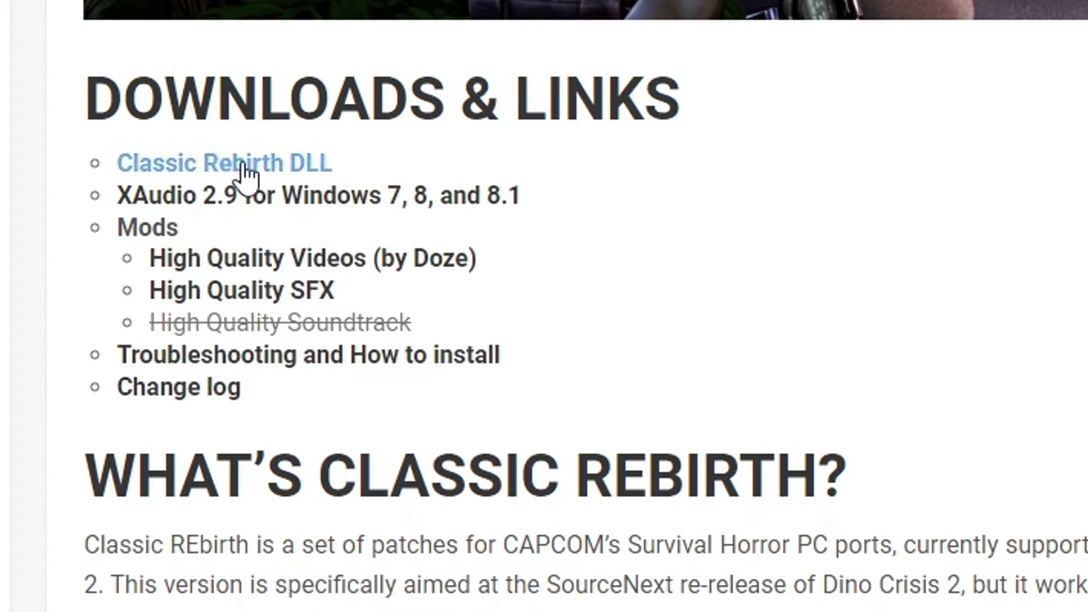
pyautogui.moveTo(374, 154)
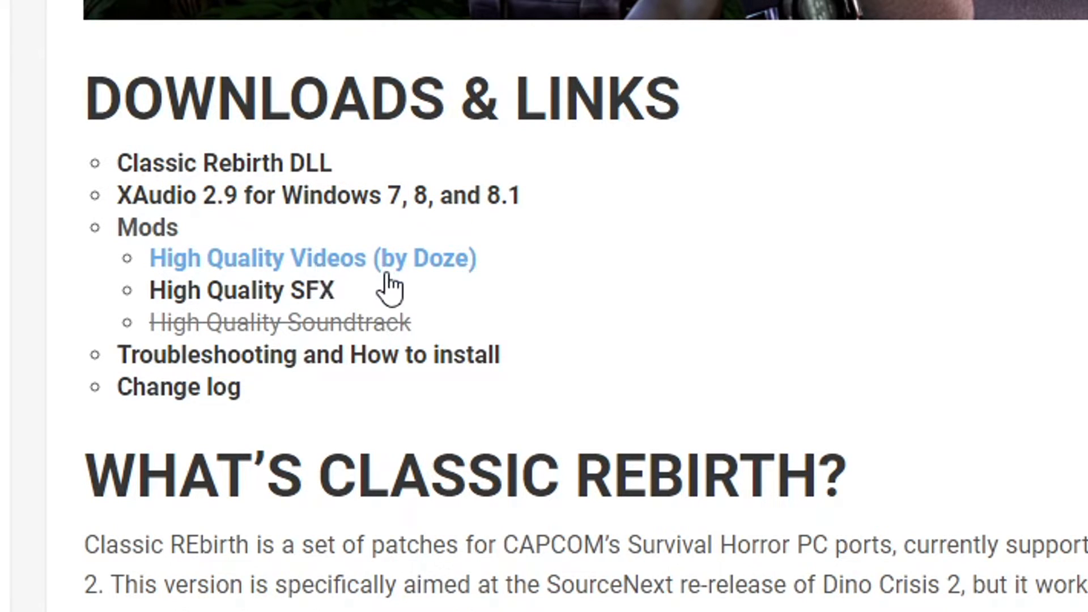
pyautogui.moveTo(445, 302)
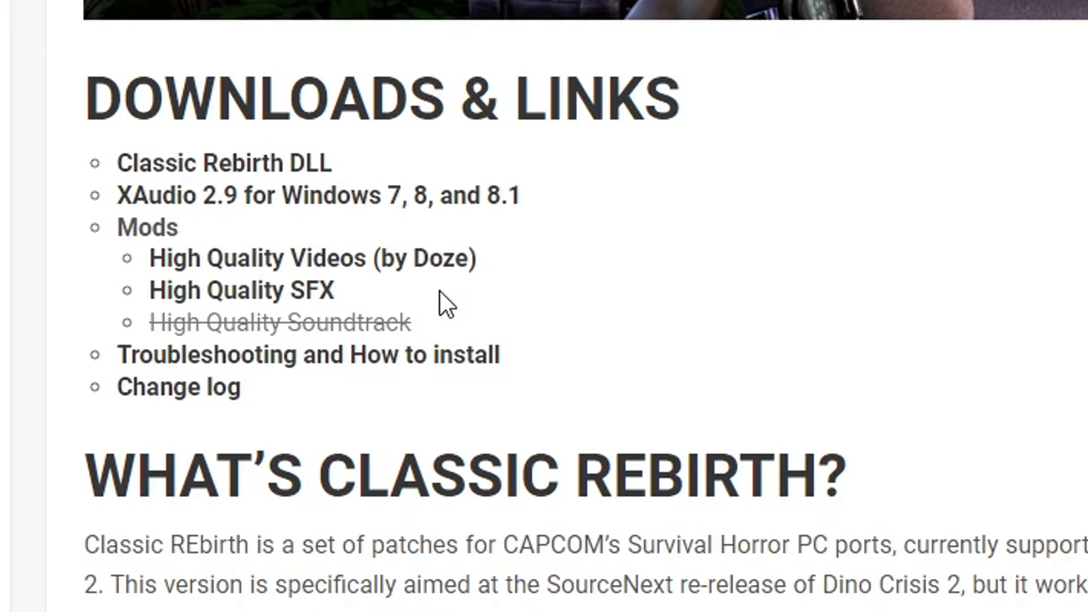
pyautogui.moveTo(291, 326)
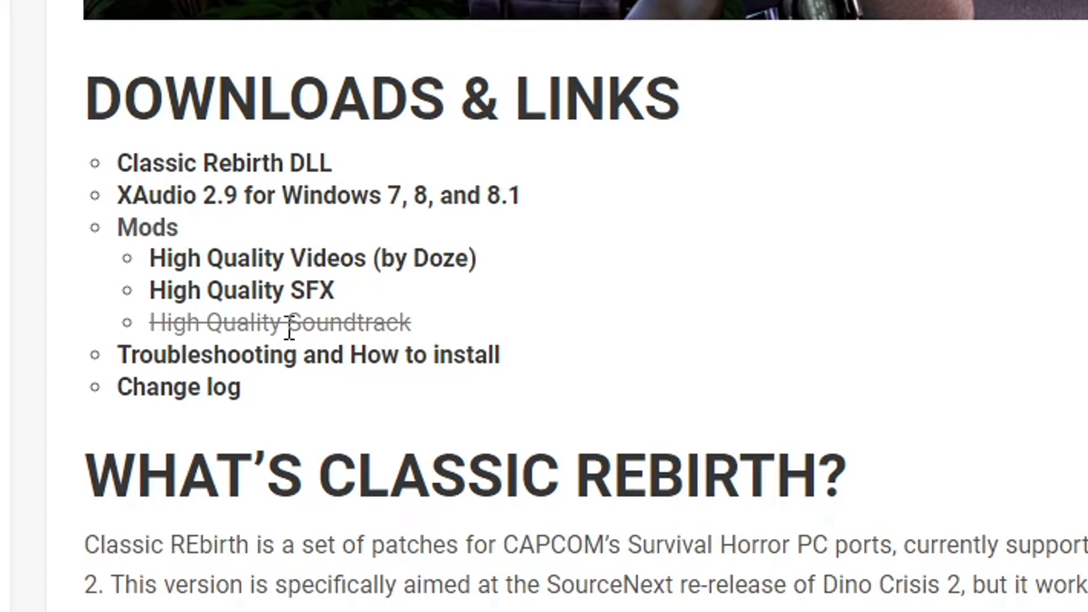
pyautogui.moveTo(493, 313)
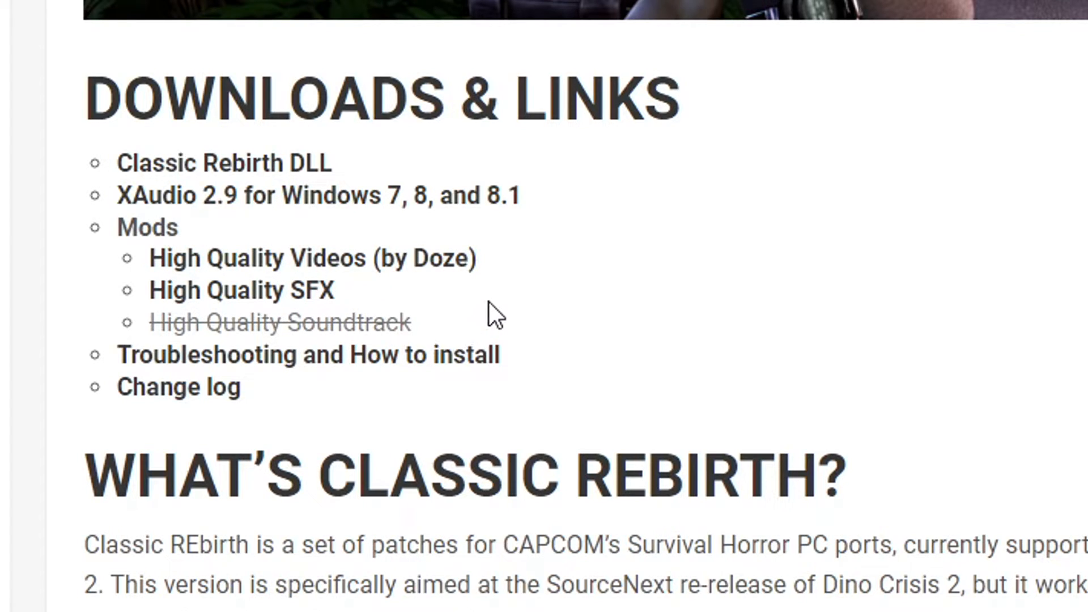
pyautogui.moveTo(448, 355)
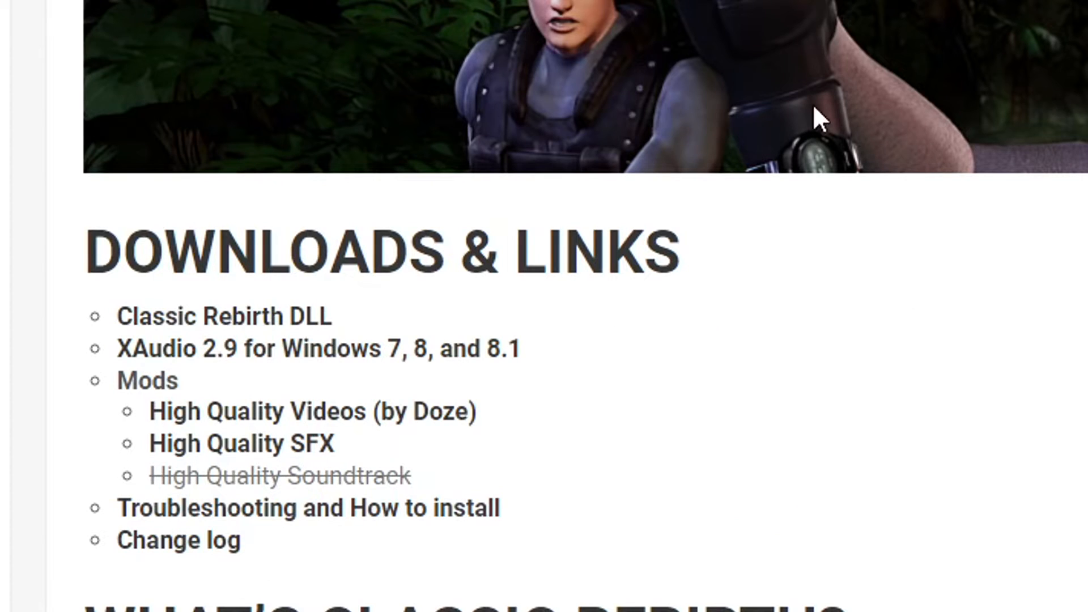
pyautogui.moveTo(409, 477)
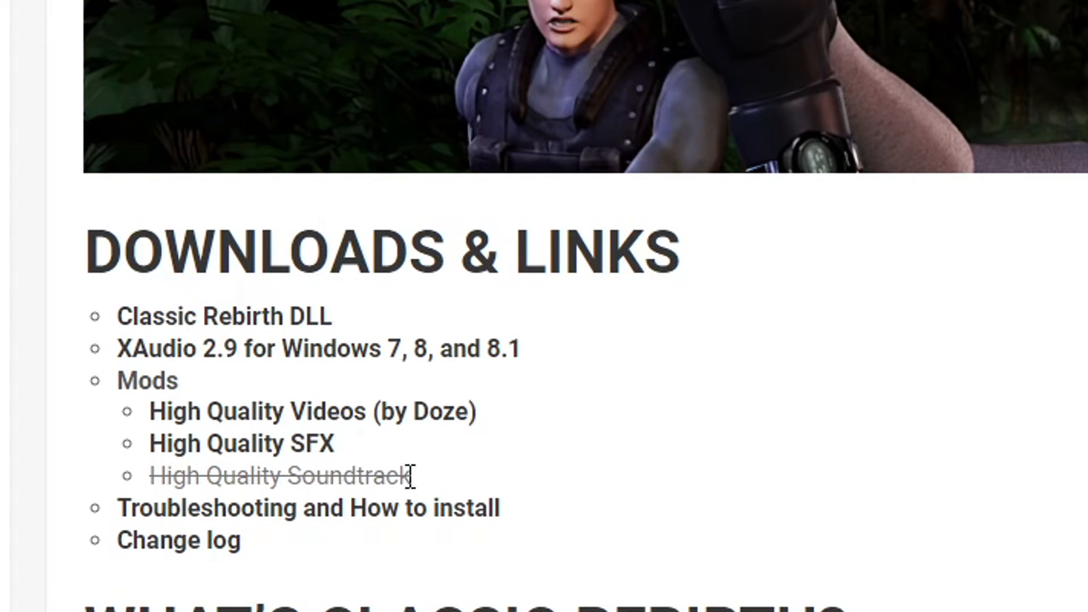
pyautogui.moveTo(765, 469)
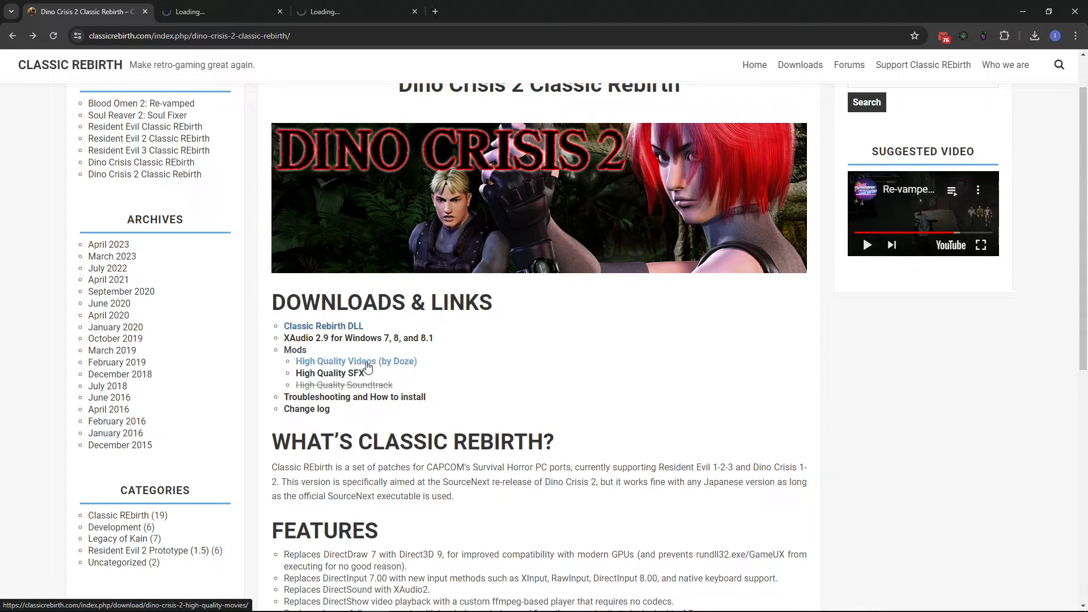
pyautogui.click(330, 373)
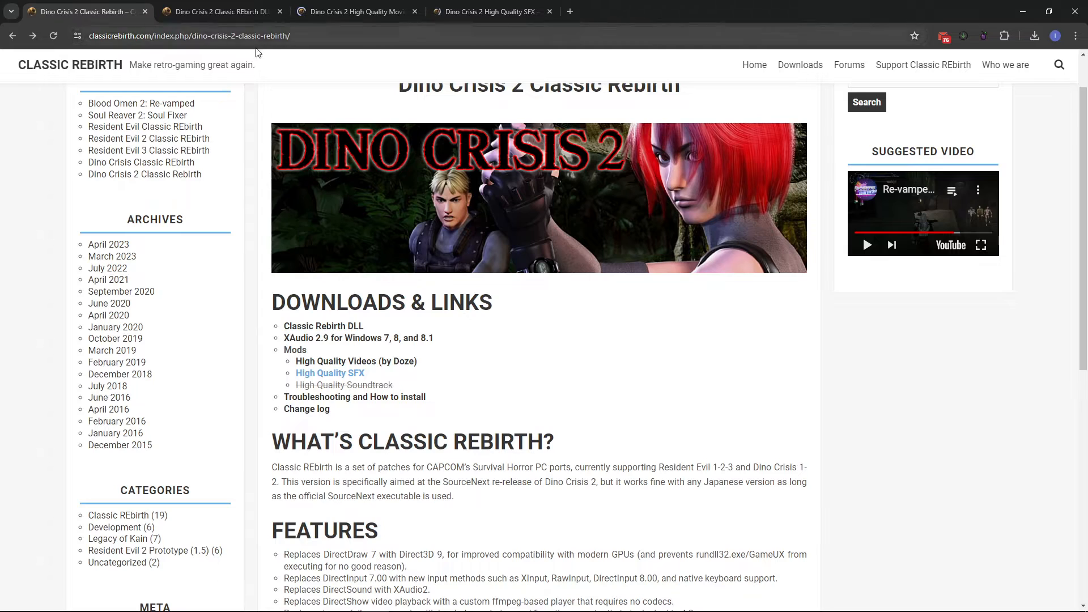
pyautogui.click(322, 326)
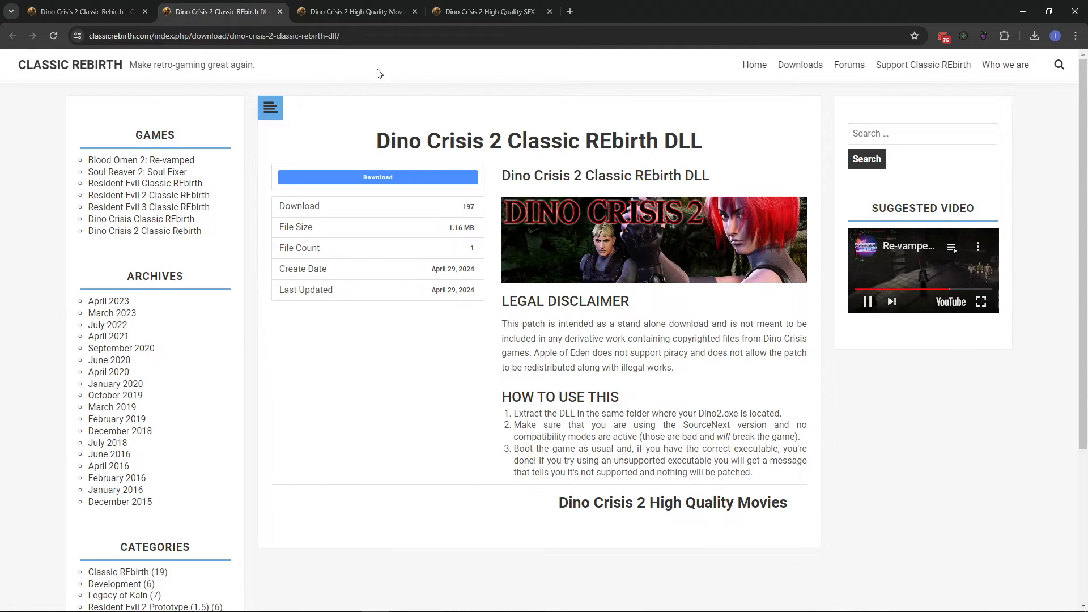
pyautogui.click(486, 12)
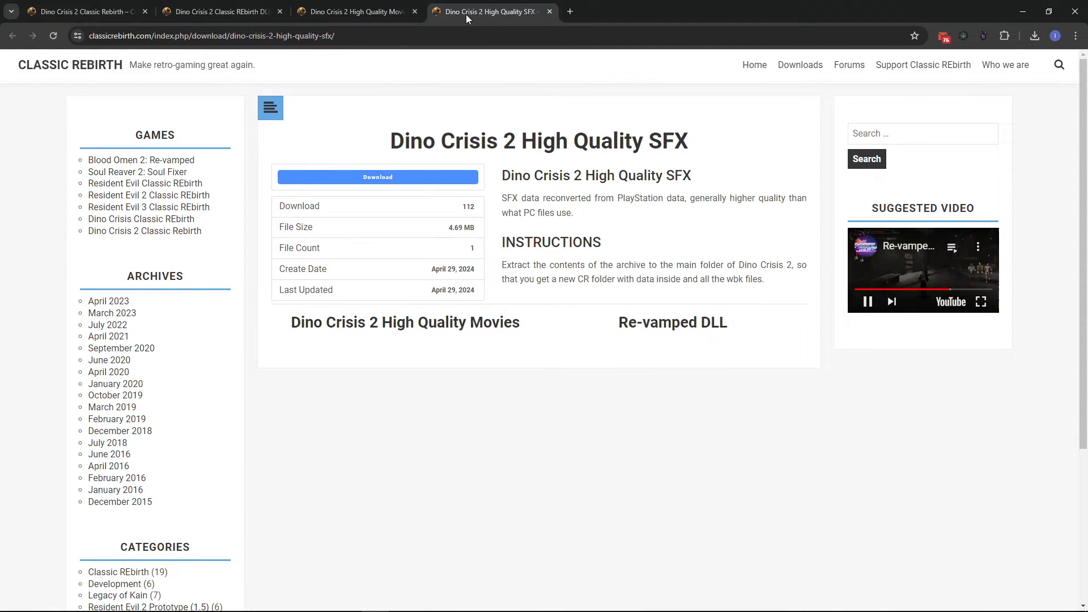
pyautogui.click(80, 11)
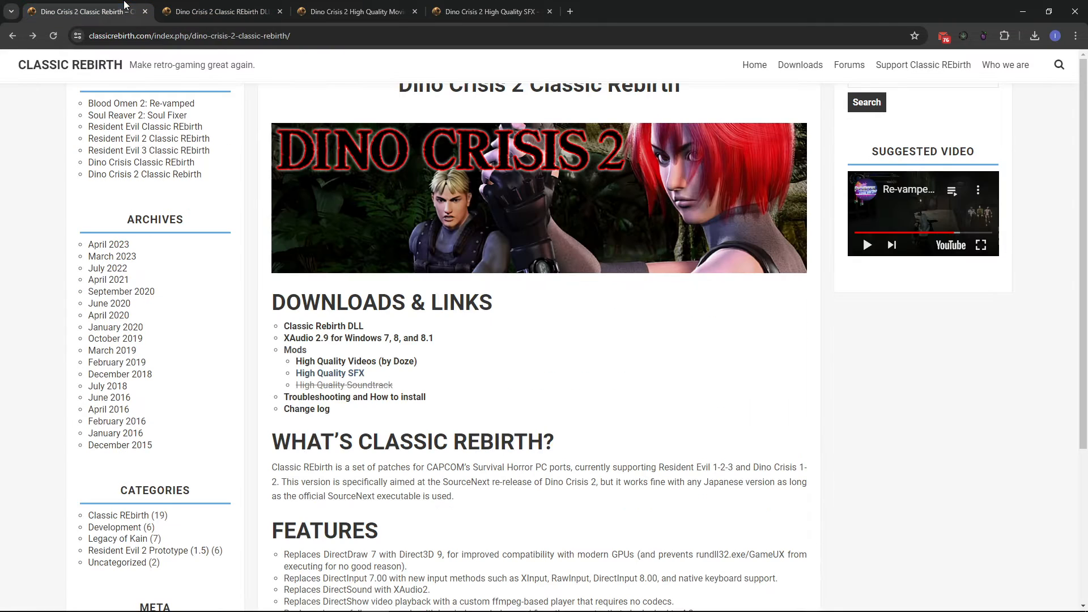
pyautogui.click(324, 326)
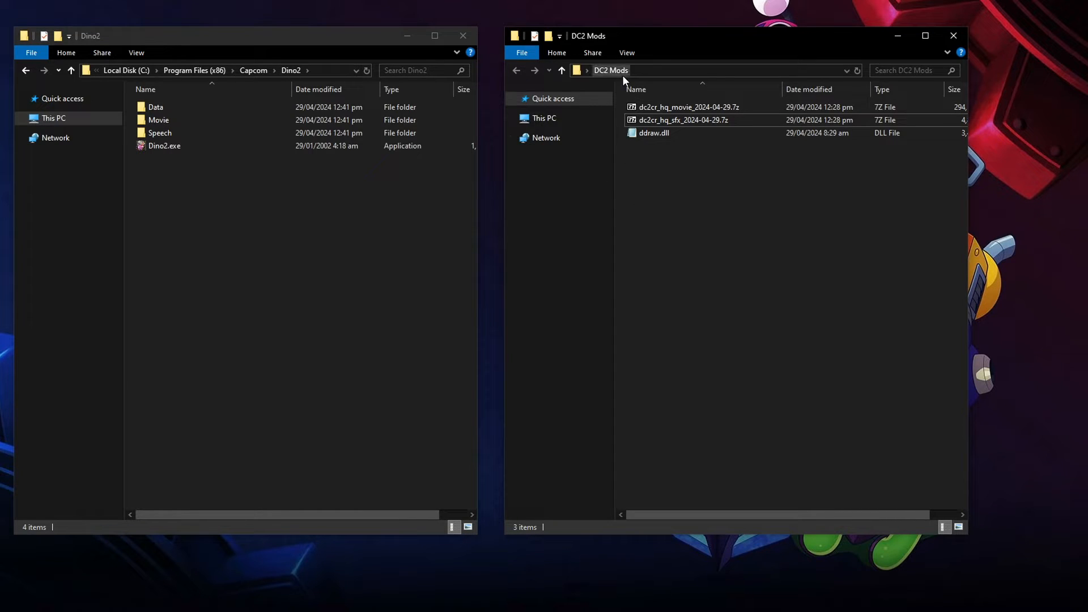
pyautogui.moveTo(726, 179)
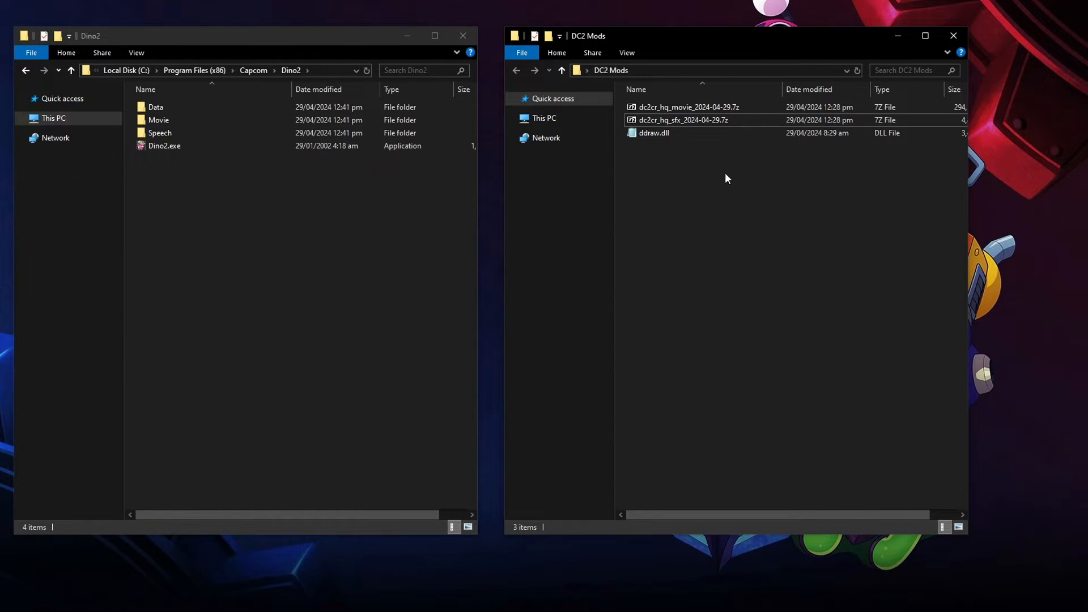
# Select and then deselect the HQ SFX and movie archives in the DC2 Mods folder.
pyautogui.click(653, 133)
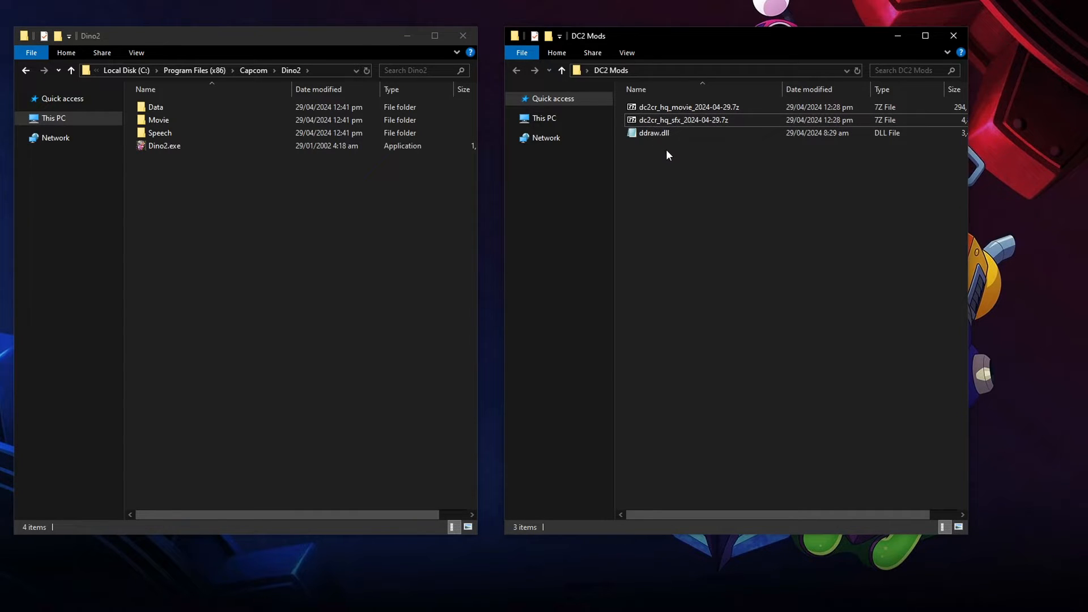
pyautogui.click(680, 120)
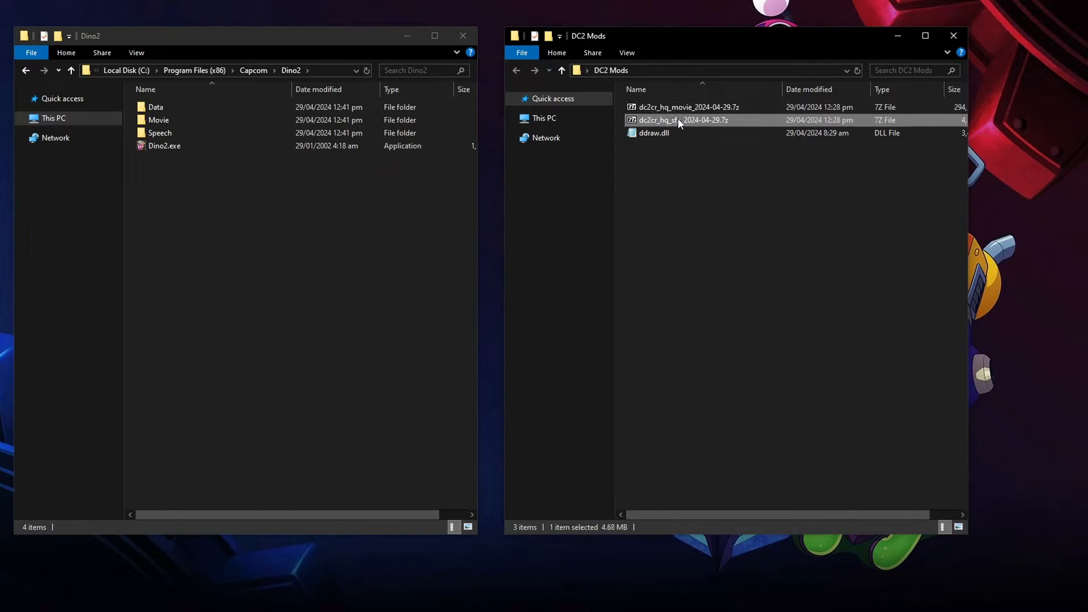
pyautogui.click(687, 107)
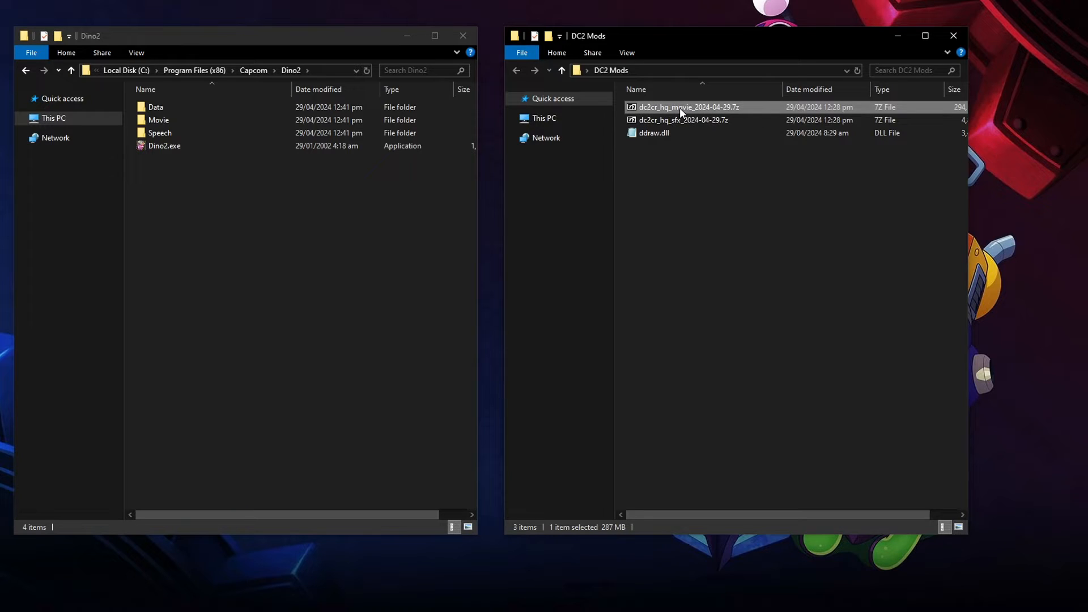
pyautogui.click(657, 165)
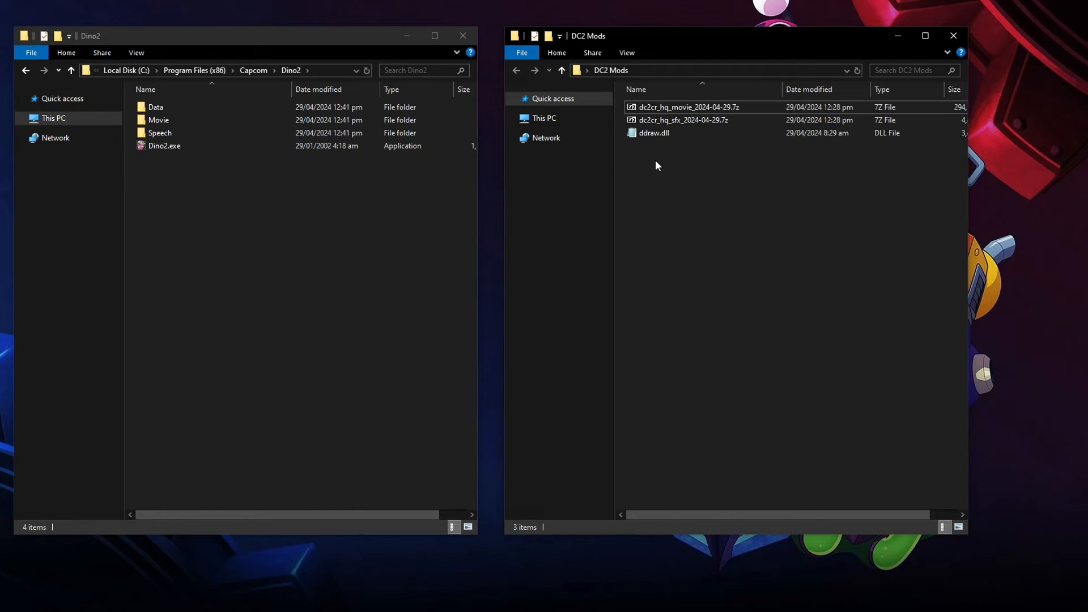
pyautogui.moveTo(366, 192)
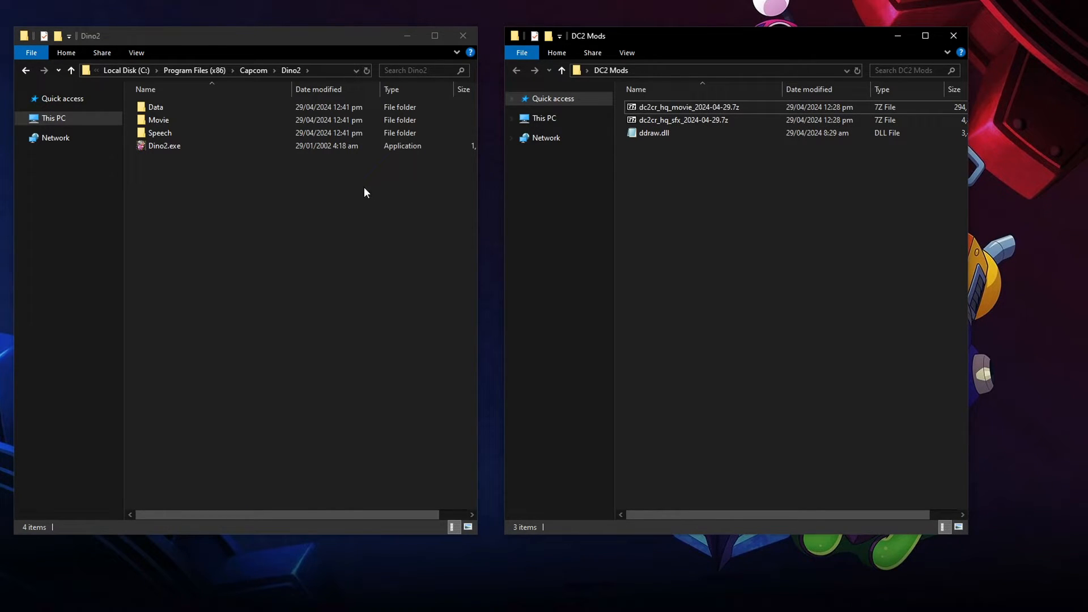
# Move ddraw.dll from DC2 Mods into the Dino2 game folder with administrator permission.
pyautogui.click(164, 145)
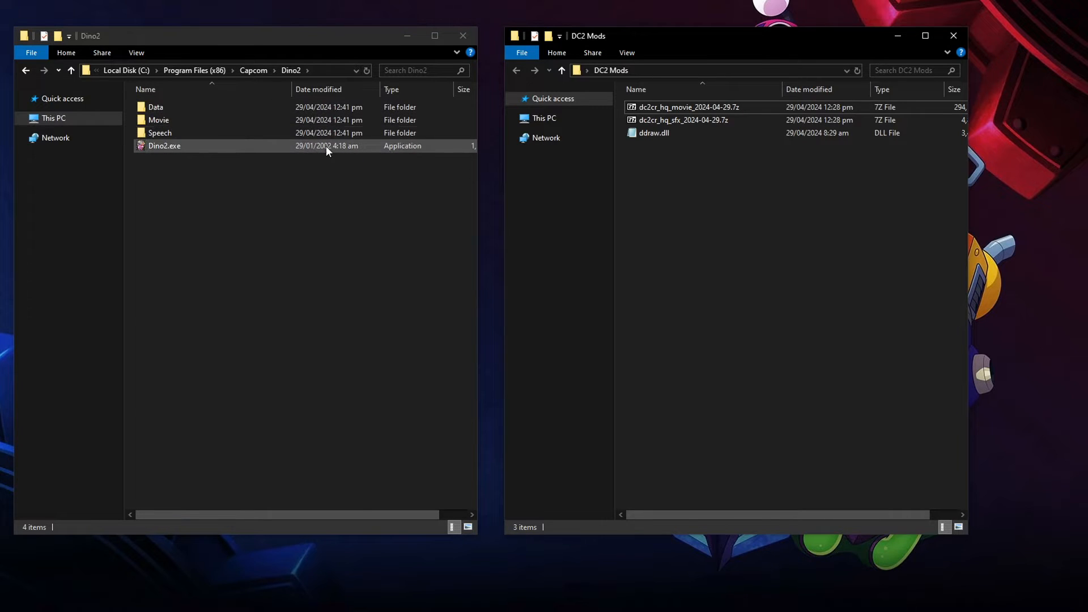
pyautogui.click(652, 132)
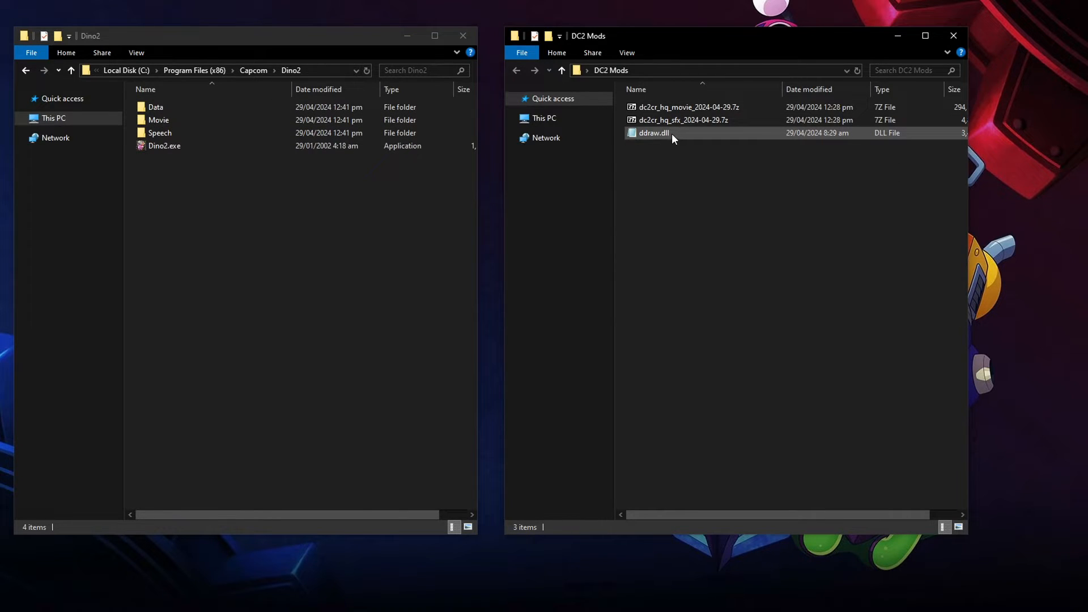
pyautogui.click(653, 133)
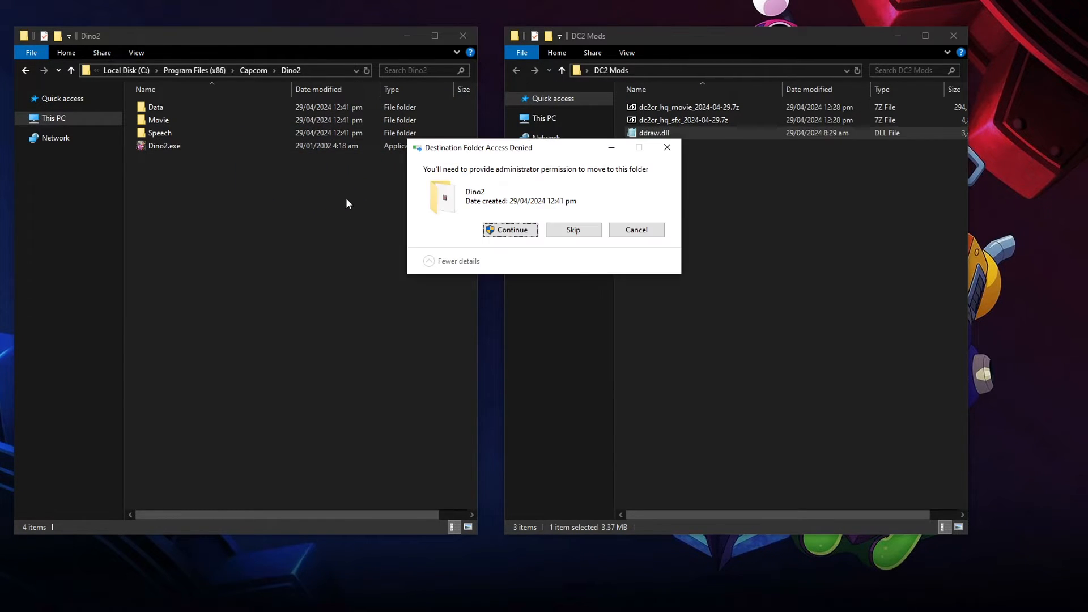
pyautogui.click(510, 229)
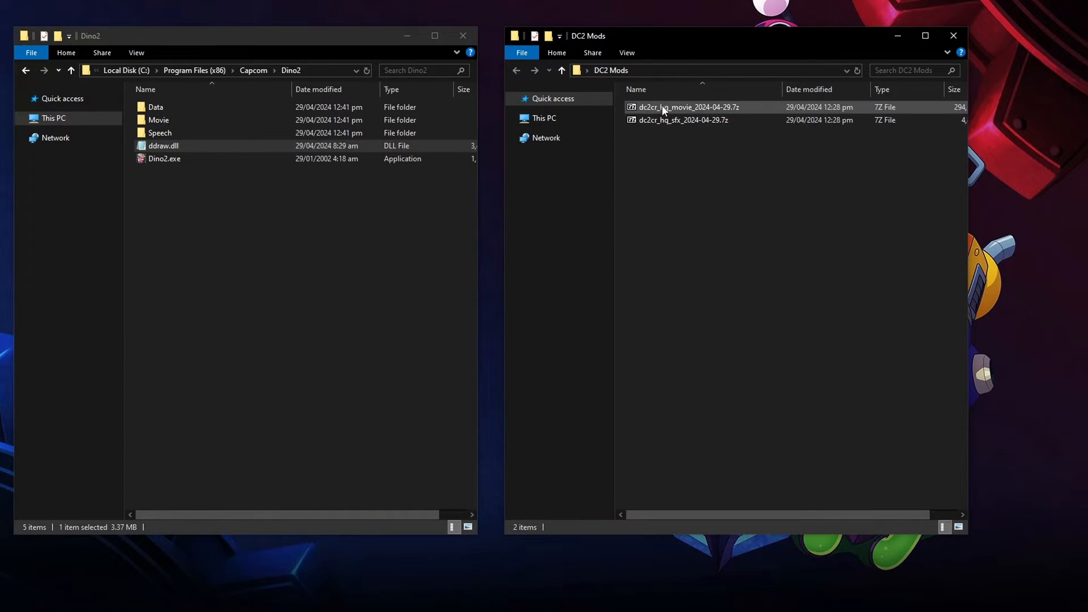
# Extract the CR folder from the HQ movie and SFX 7z archives into the Dino2 folder.
pyautogui.doubleClick(687, 107)
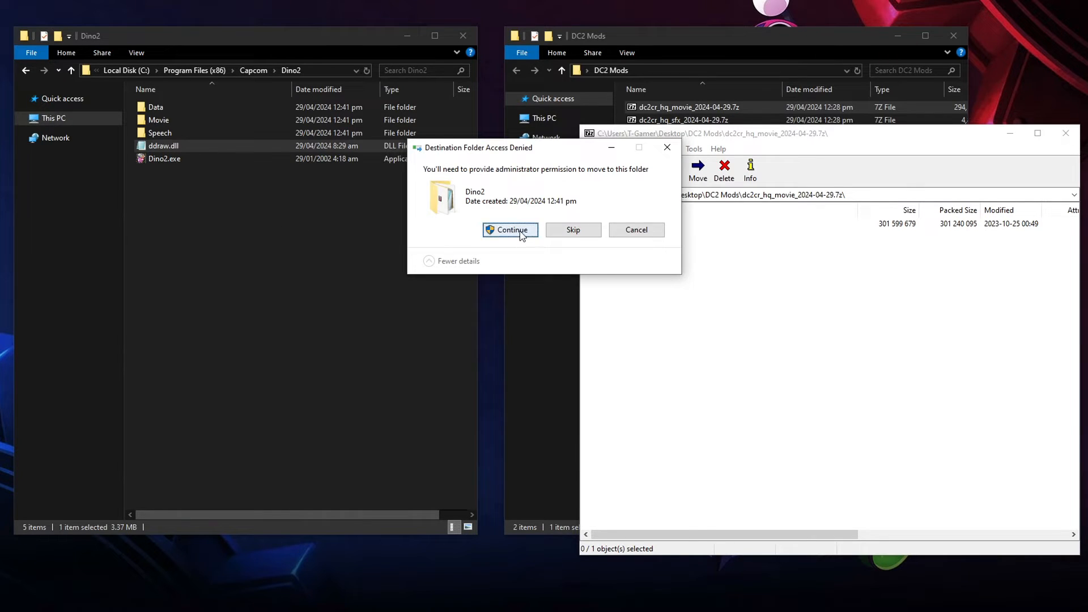
pyautogui.click(509, 230)
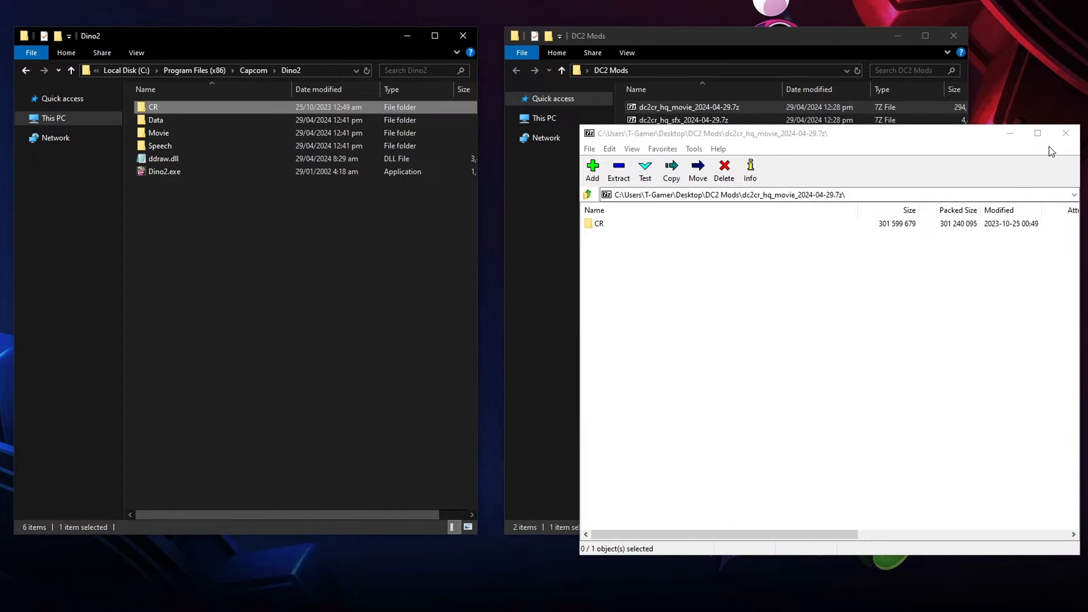
pyautogui.doubleClick(680, 120)
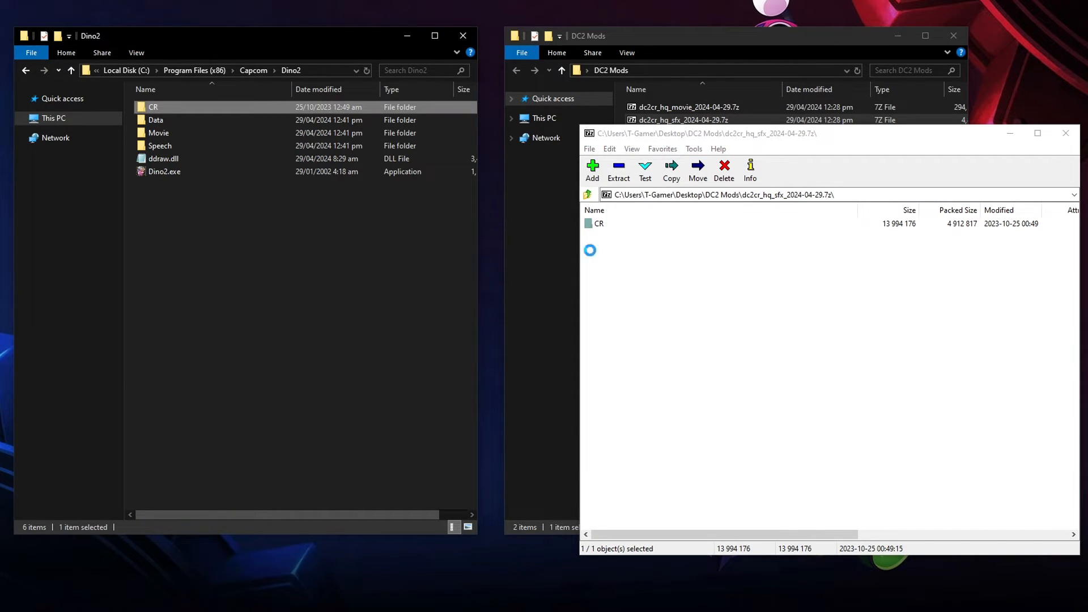
pyautogui.click(1066, 133)
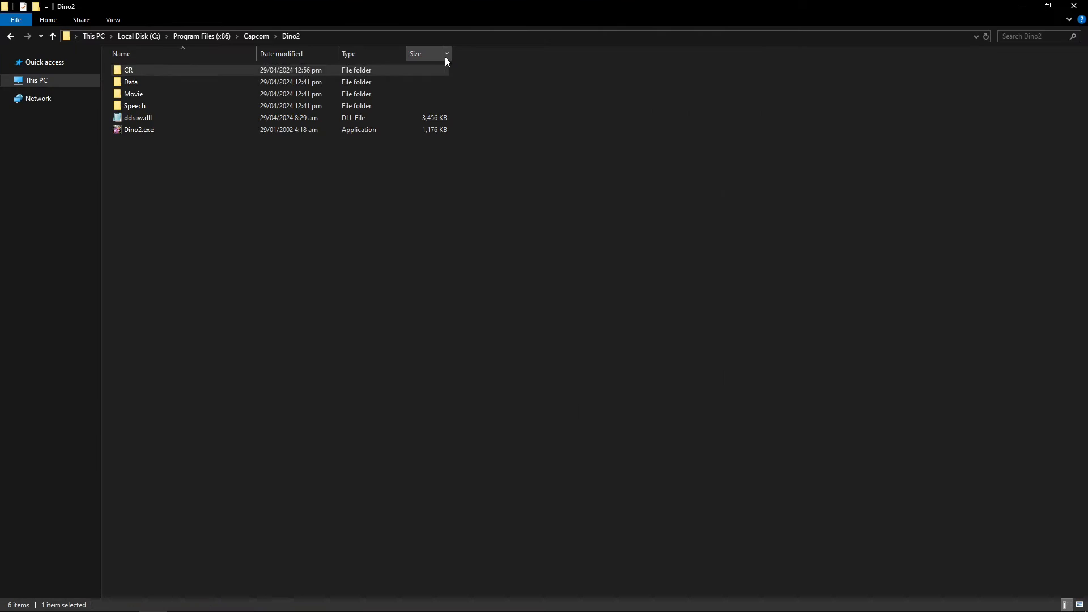
# Launch Dino2.exe from the game folder.
pyautogui.click(139, 129)
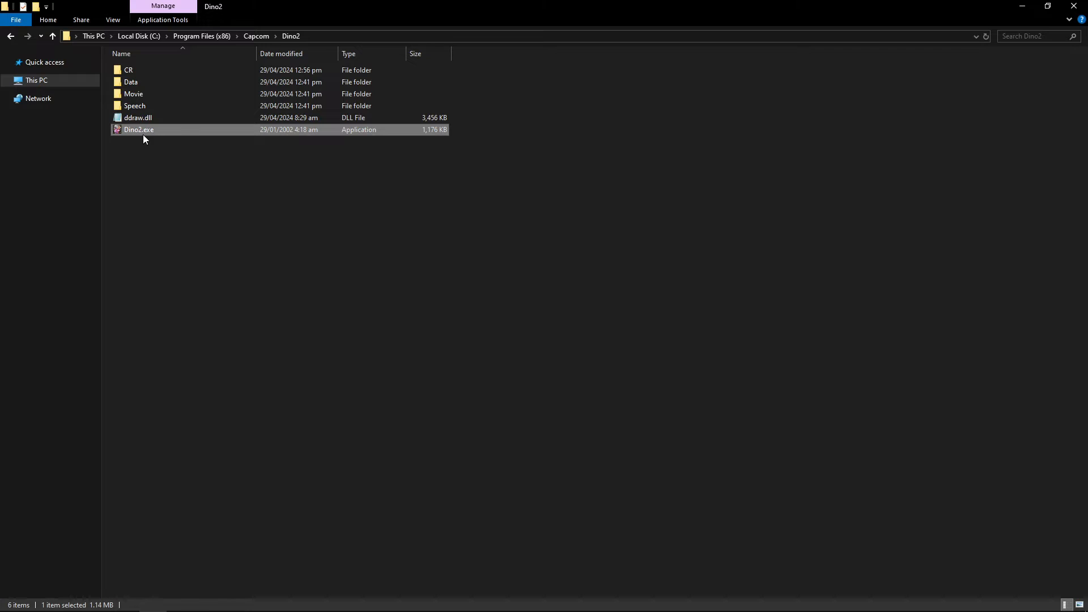
pyautogui.doubleClick(139, 130)
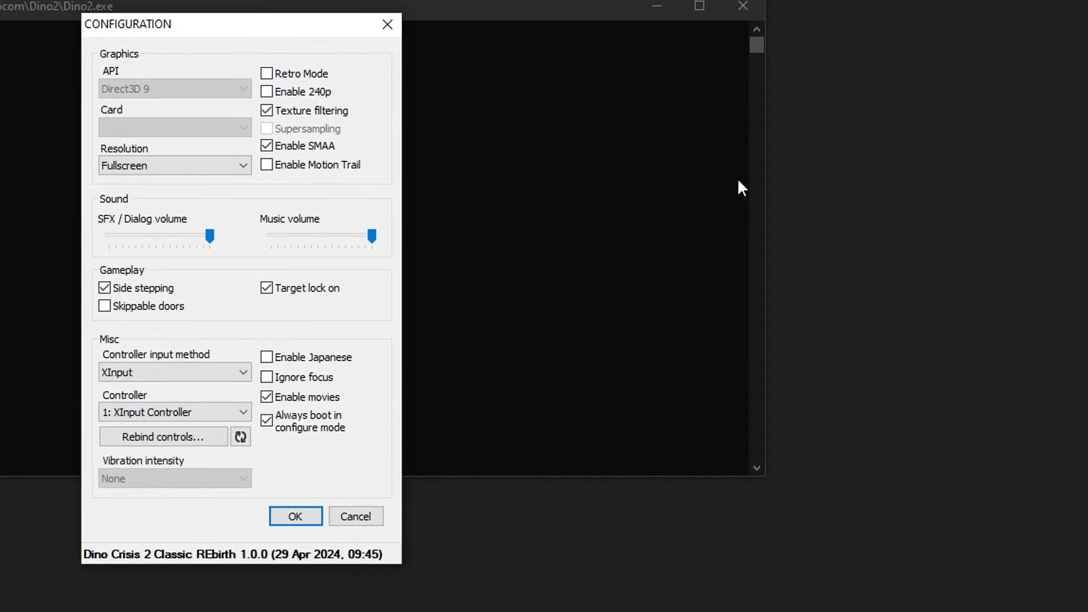
pyautogui.moveTo(605, 253)
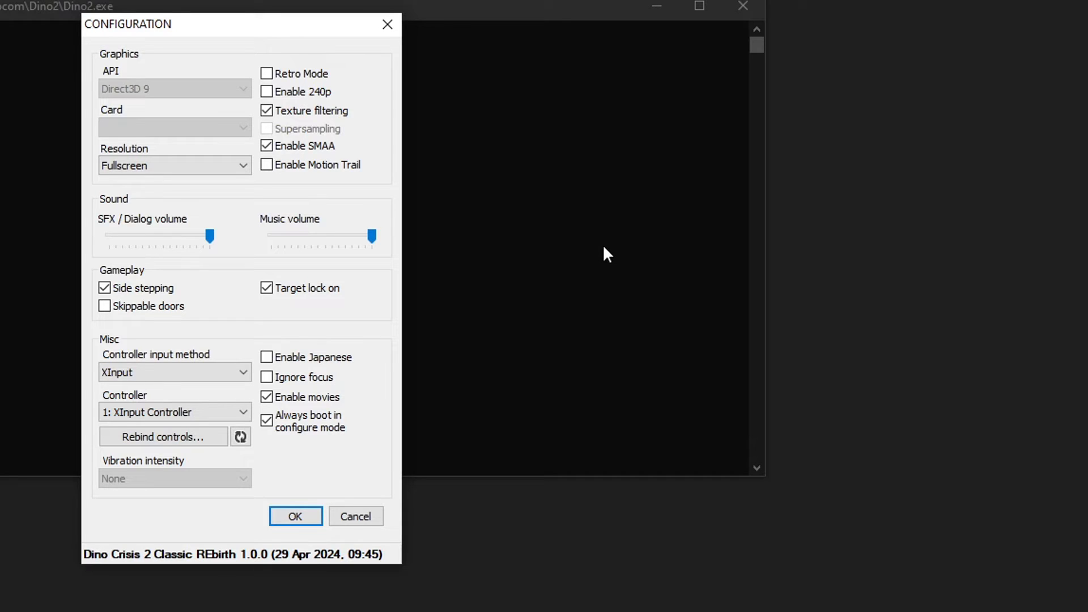
pyautogui.moveTo(261, 55)
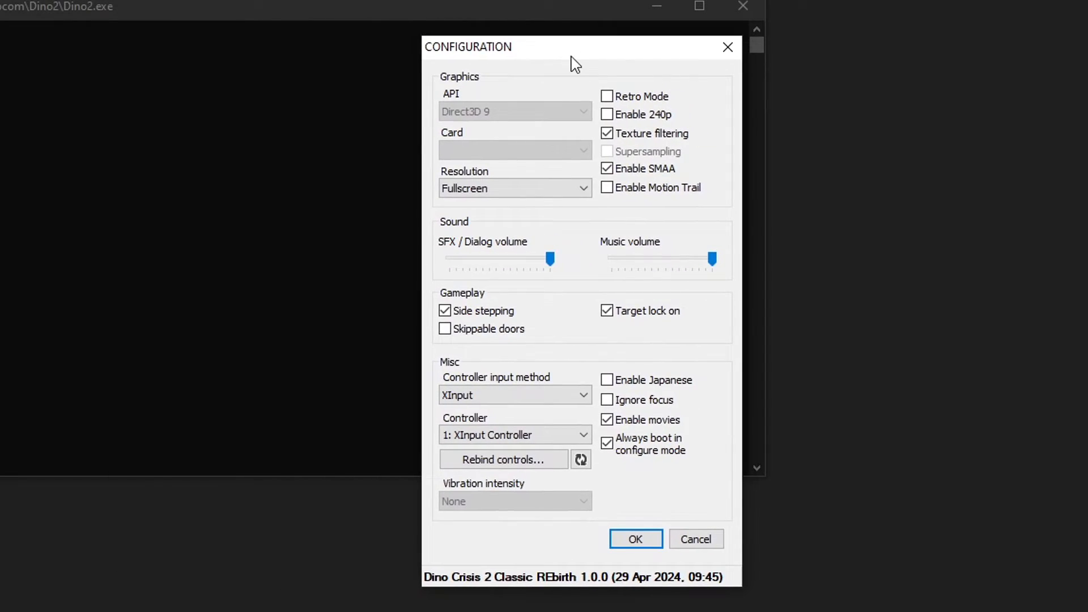
pyautogui.moveTo(652, 233)
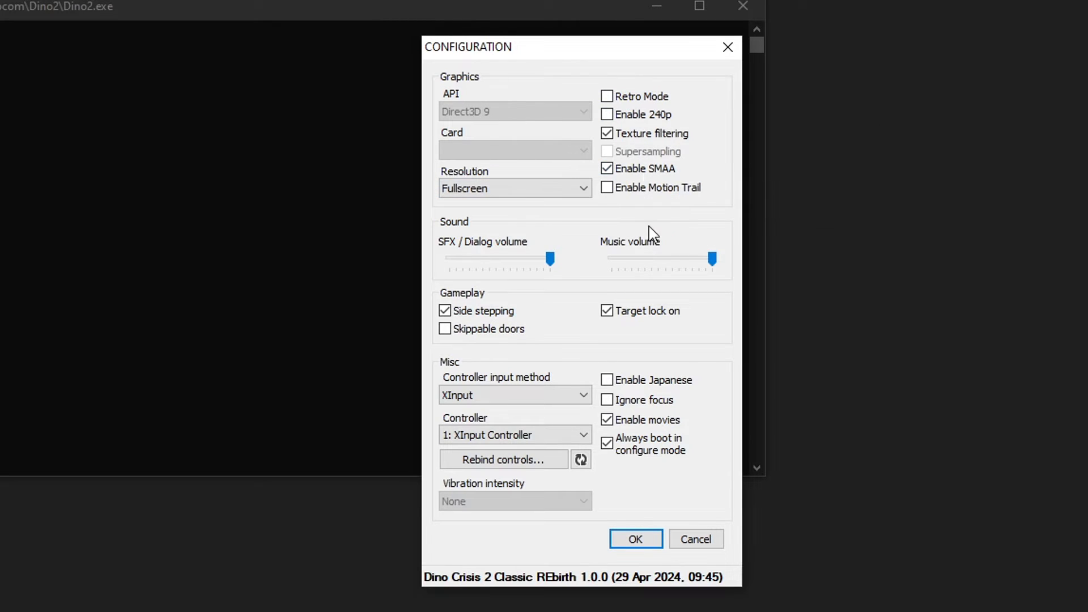
pyautogui.moveTo(601, 234)
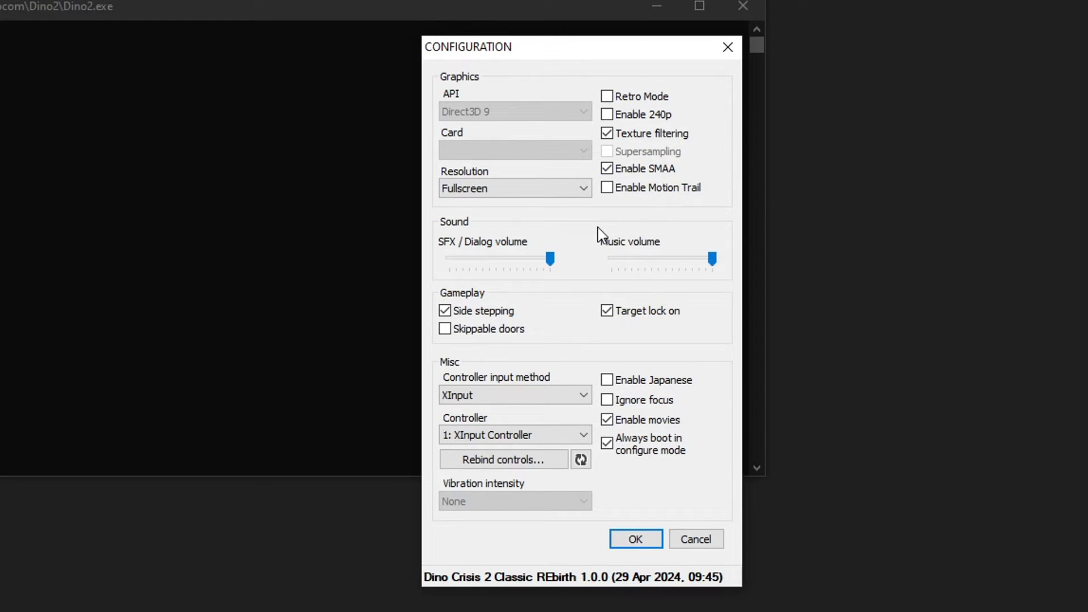
pyautogui.moveTo(483, 131)
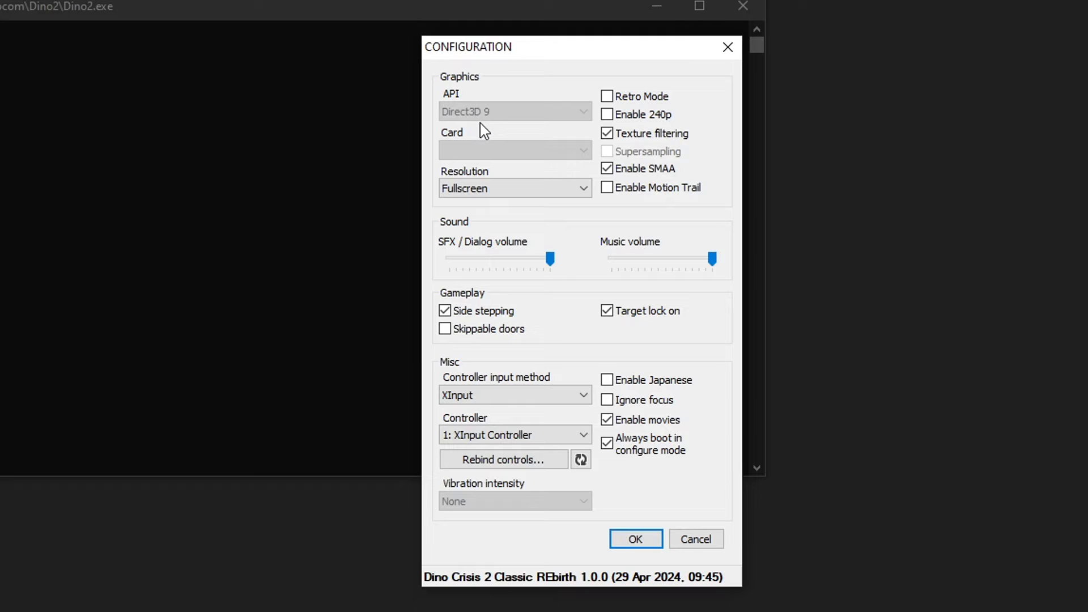
pyautogui.moveTo(540, 116)
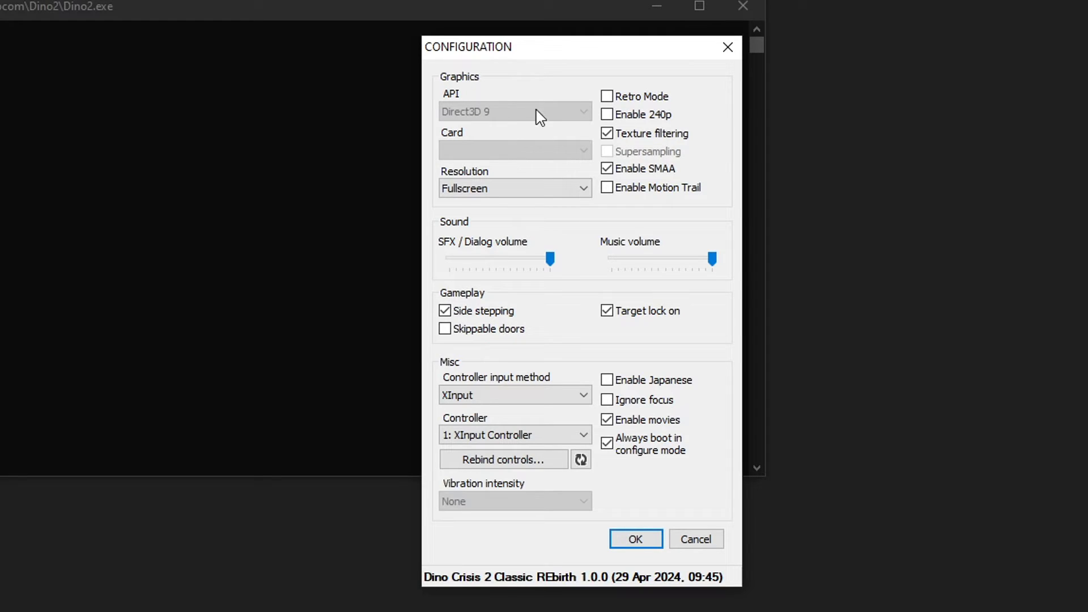
pyautogui.moveTo(545, 152)
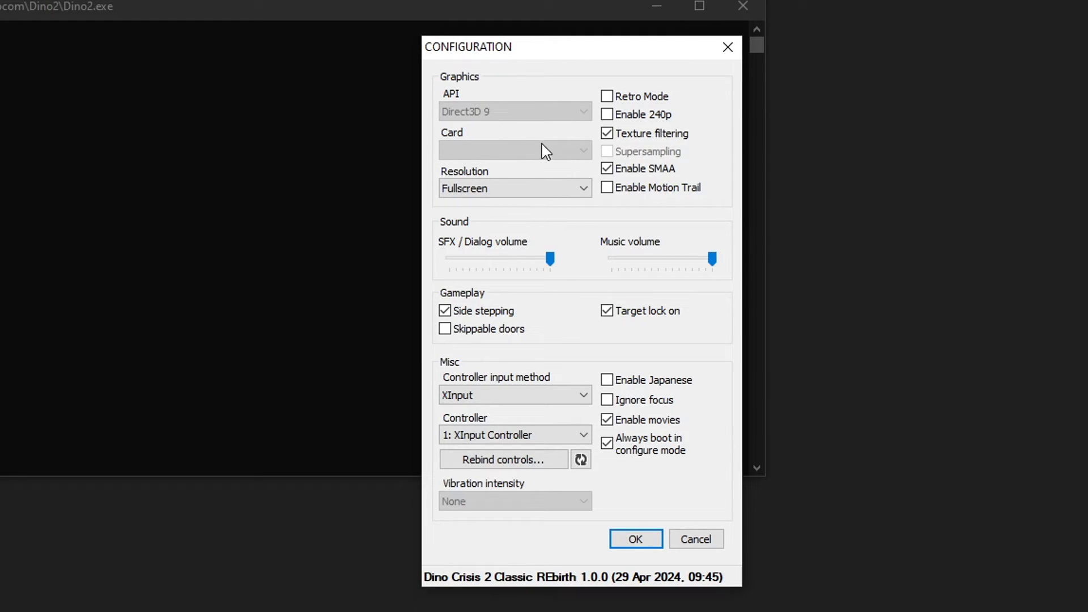
pyautogui.moveTo(478, 188)
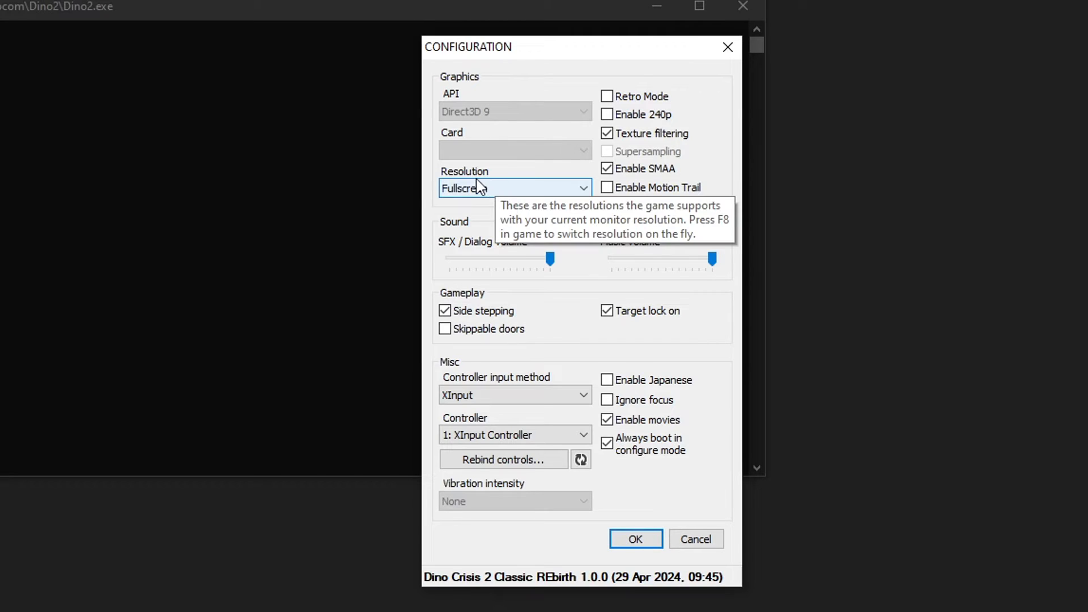
# Review the Resolution choices and keep it set to Fullscreen.
pyautogui.click(514, 188)
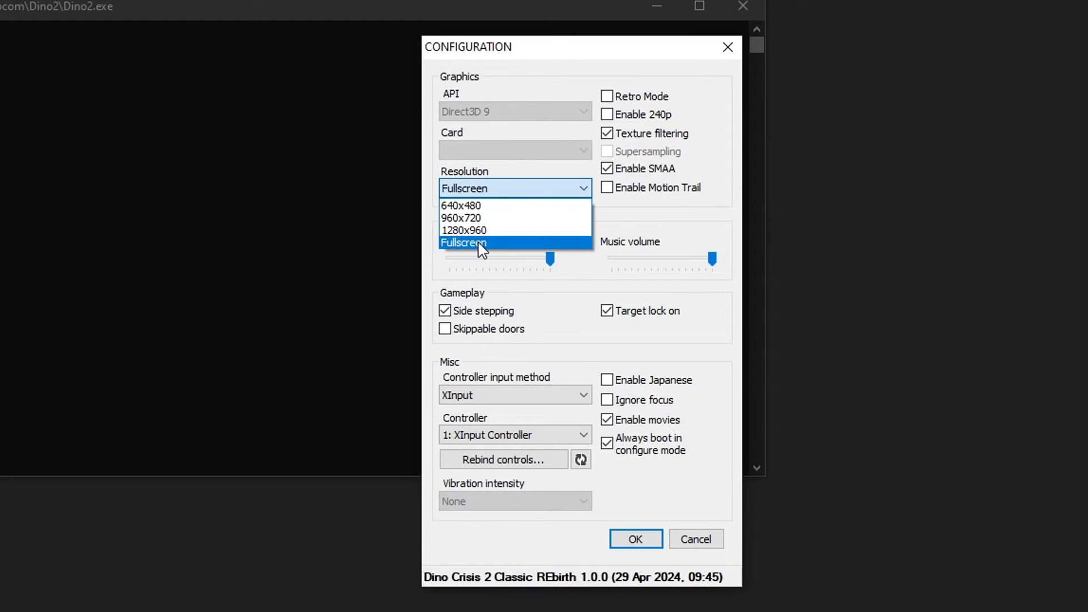
pyautogui.moveTo(495, 251)
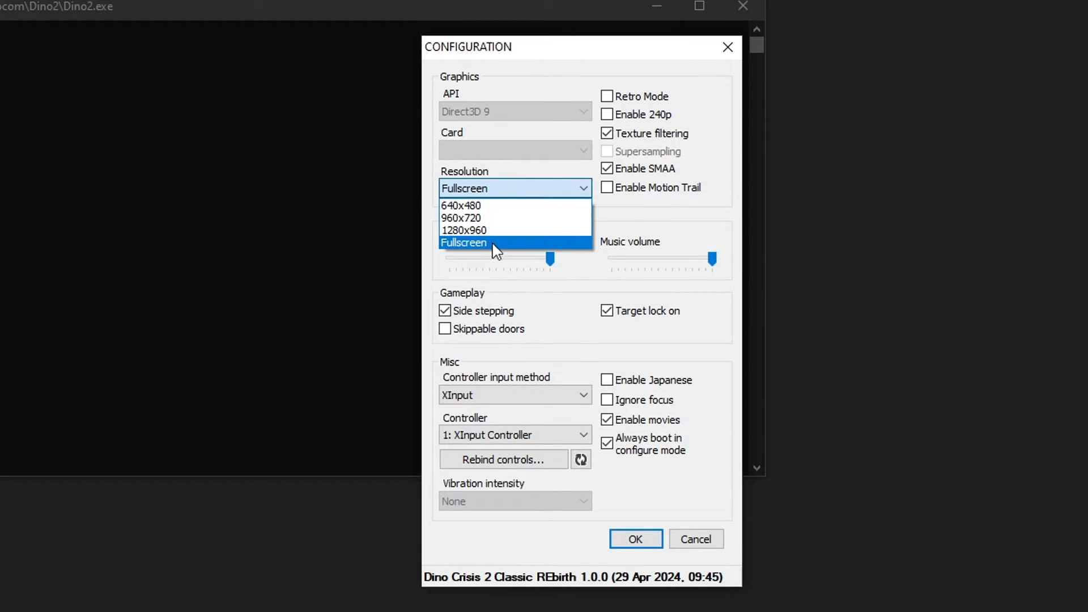
pyautogui.moveTo(525, 246)
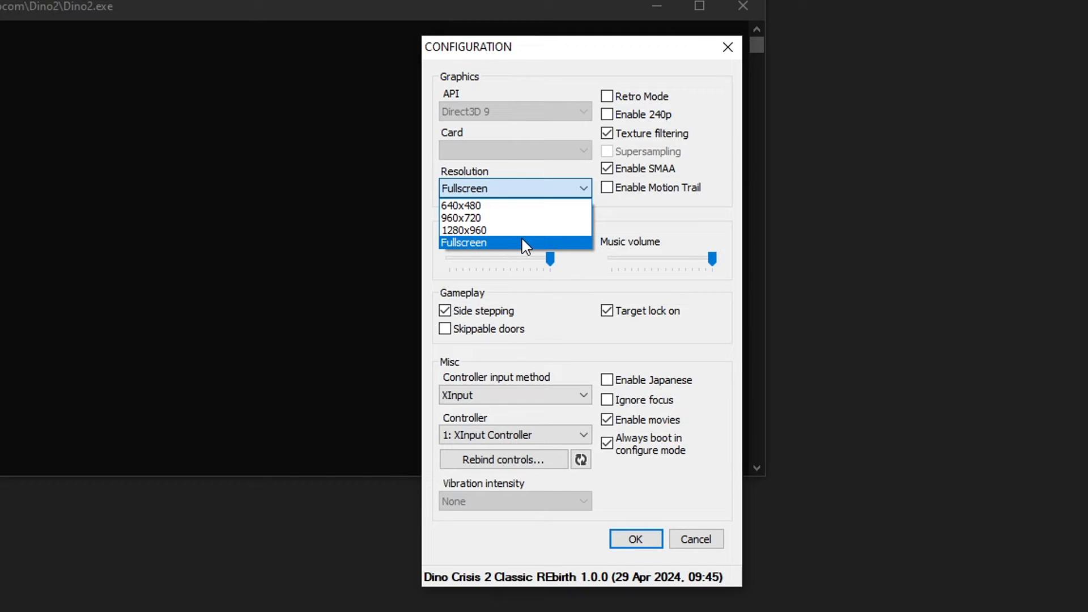
pyautogui.click(464, 242)
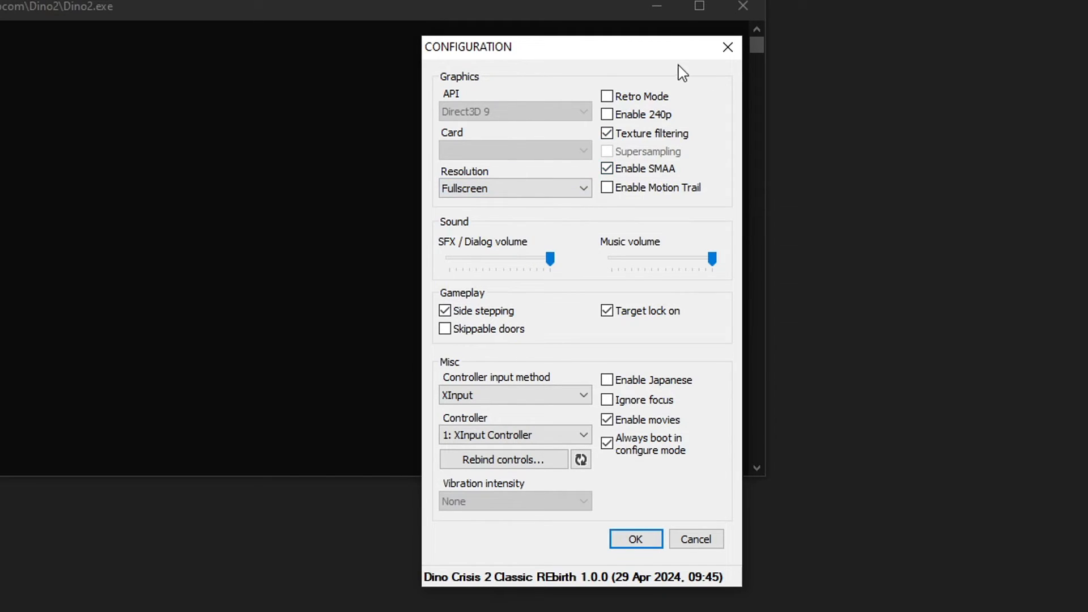
pyautogui.moveTo(652, 122)
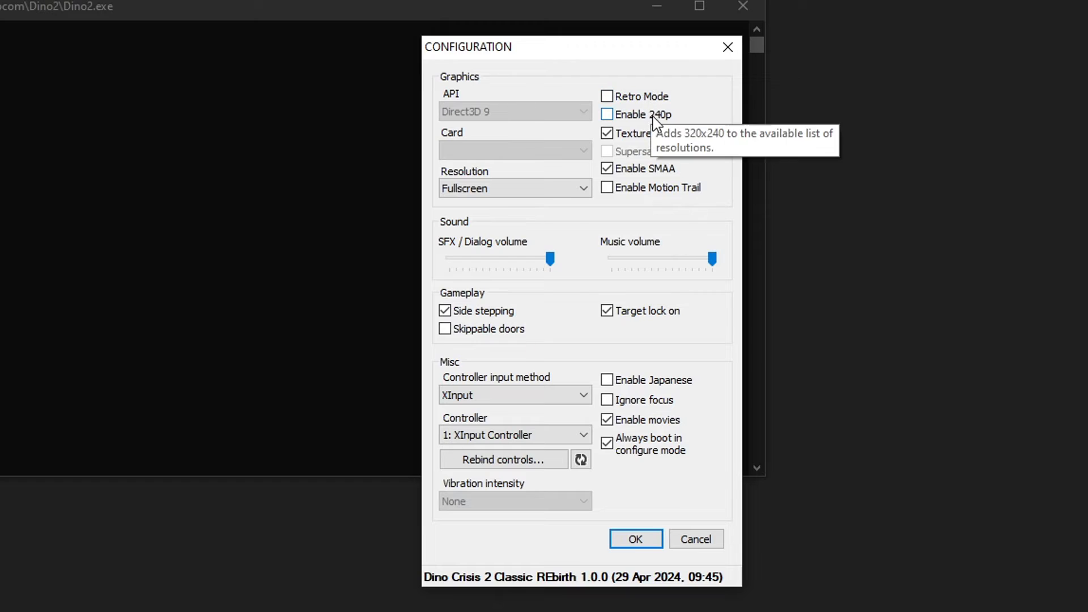
pyautogui.moveTo(637, 139)
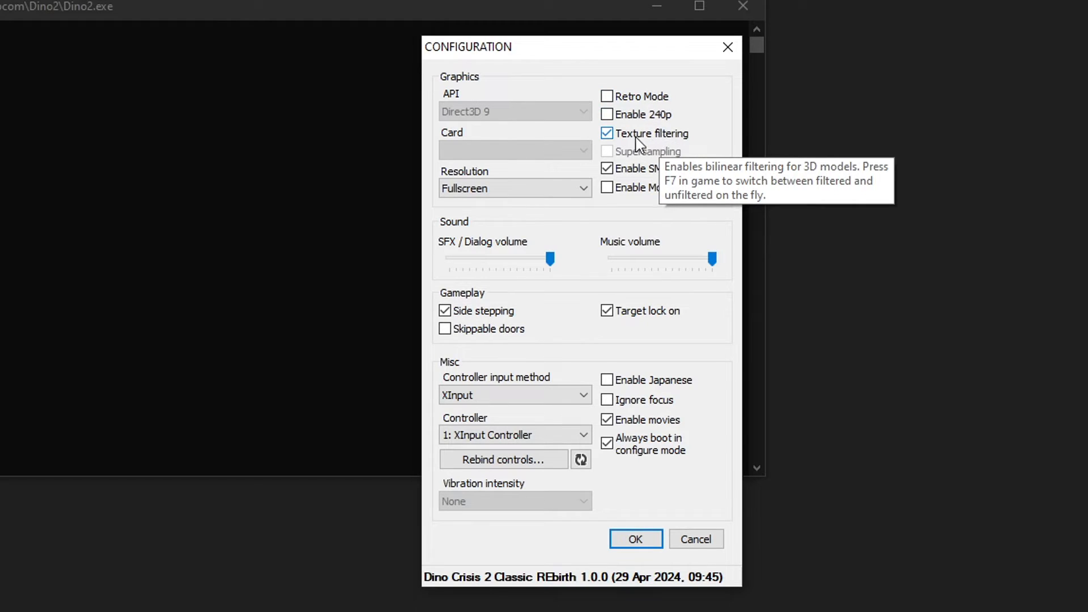
pyautogui.moveTo(652, 173)
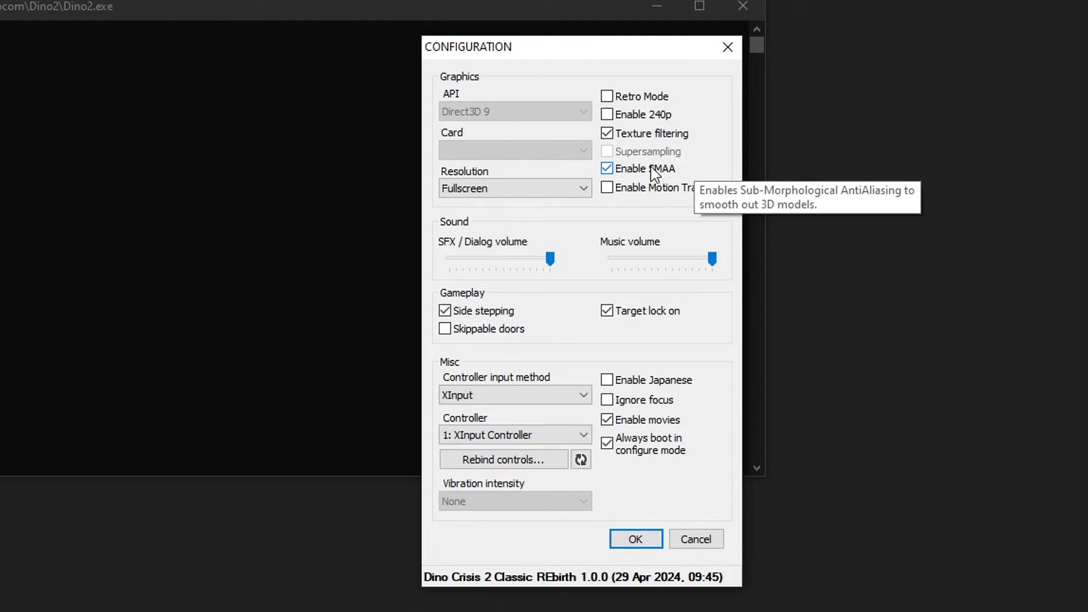
pyautogui.moveTo(696, 176)
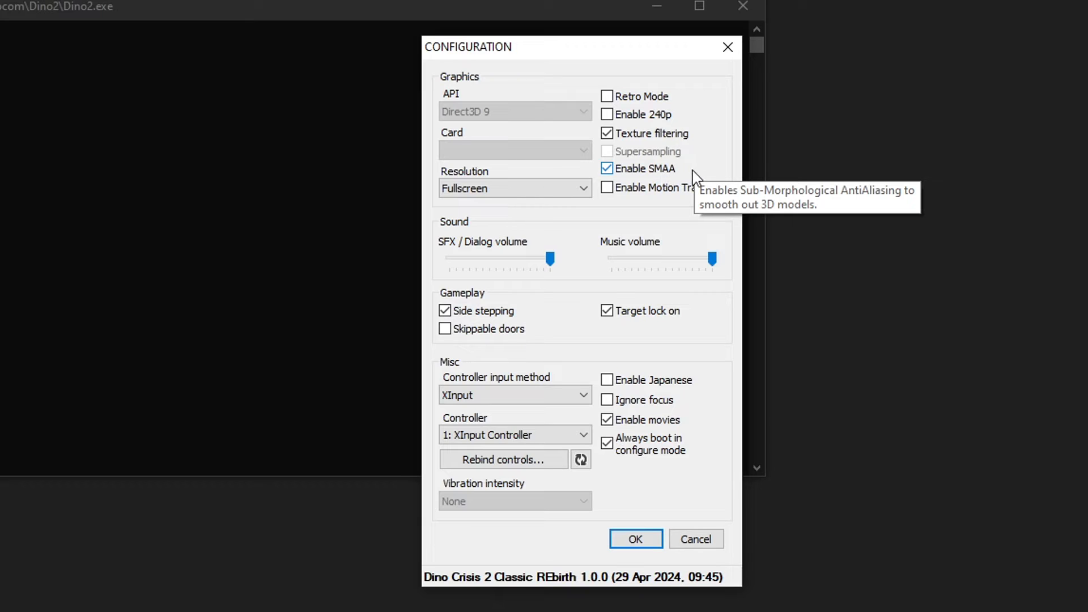
pyautogui.moveTo(676, 198)
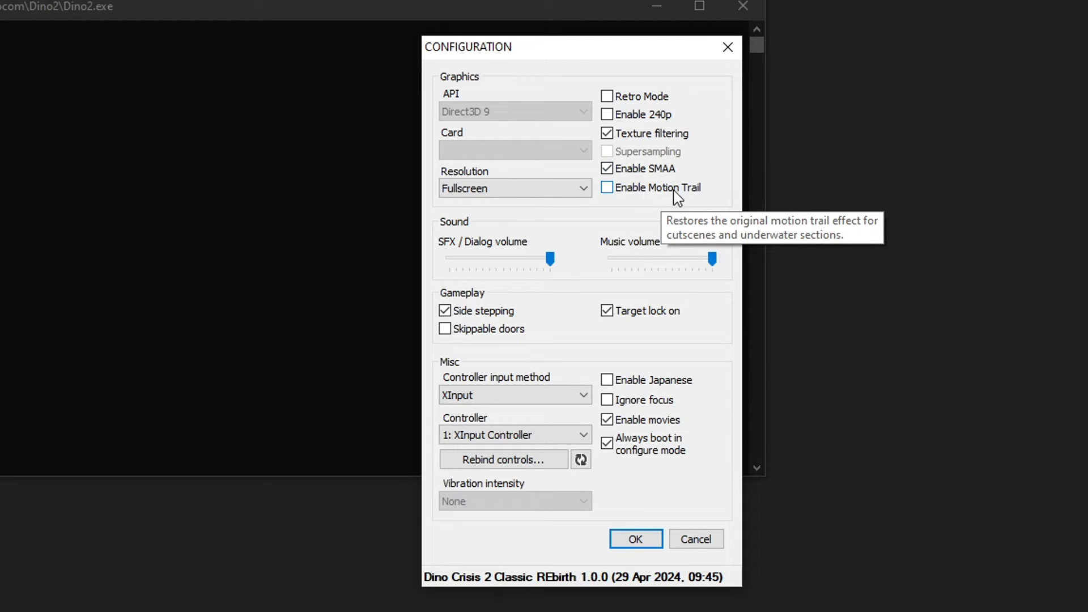
pyautogui.moveTo(677, 207)
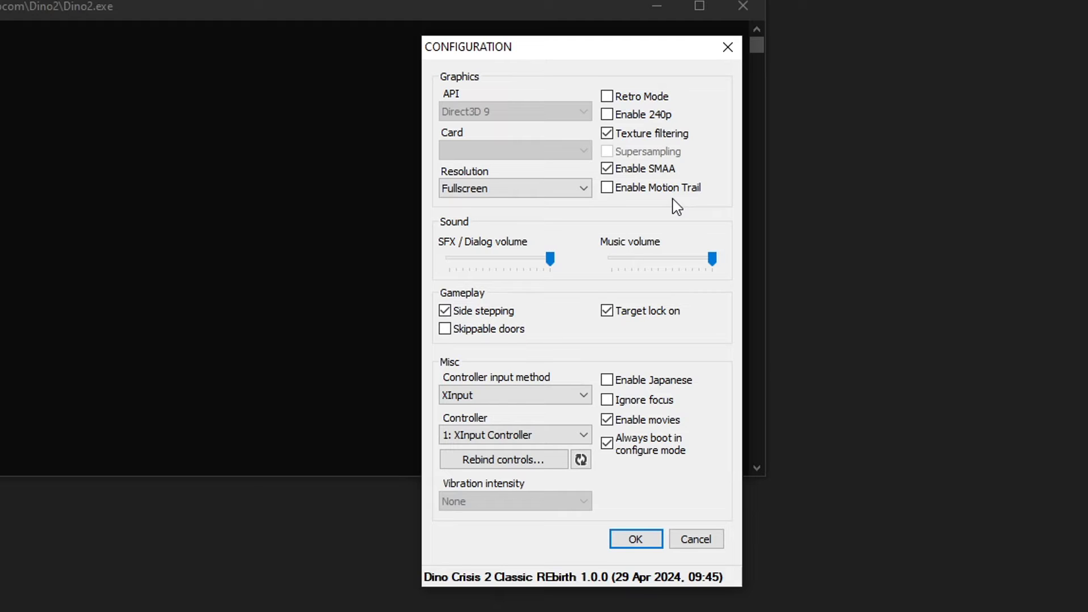
pyautogui.moveTo(646, 208)
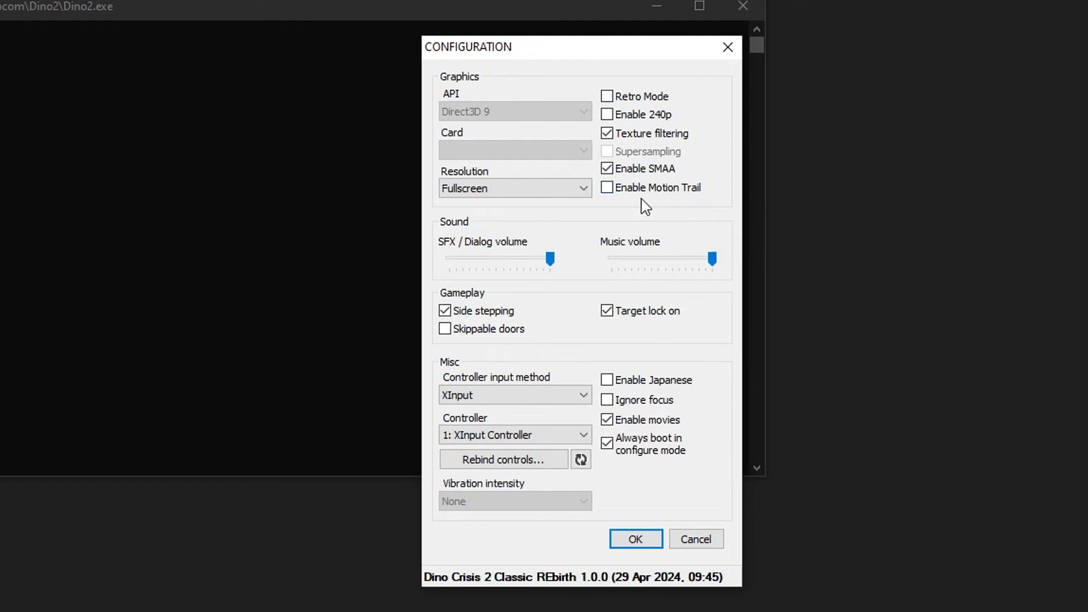
pyautogui.moveTo(655, 267)
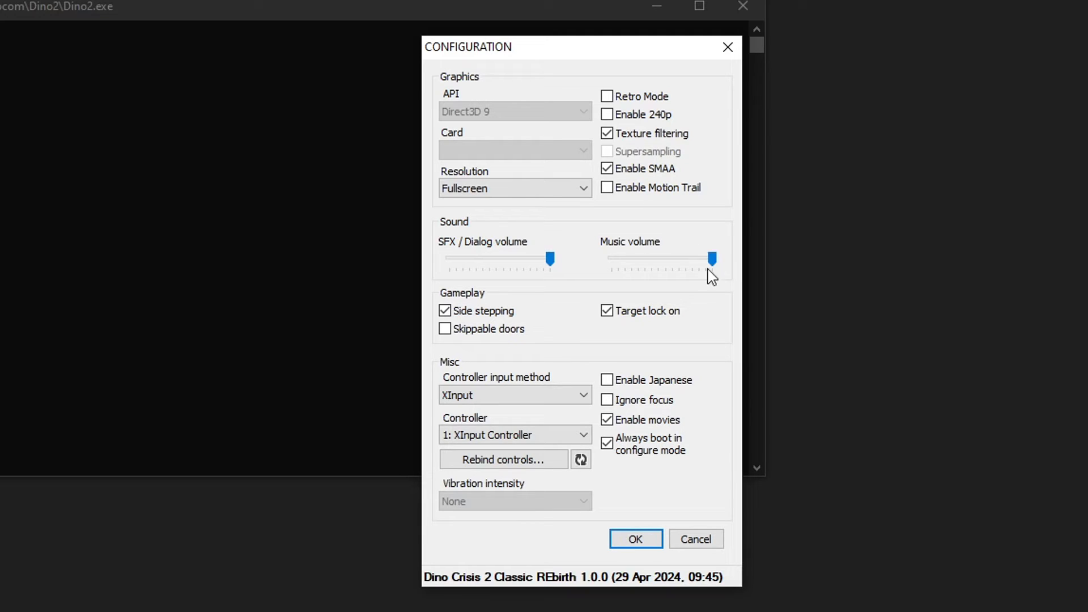
pyautogui.moveTo(569, 256)
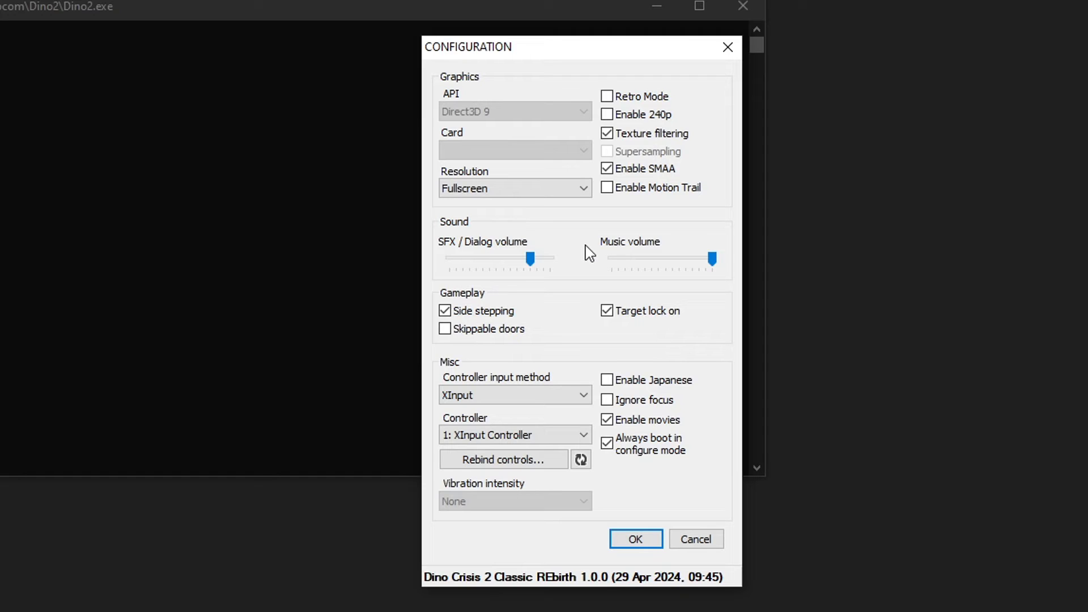
pyautogui.moveTo(562, 307)
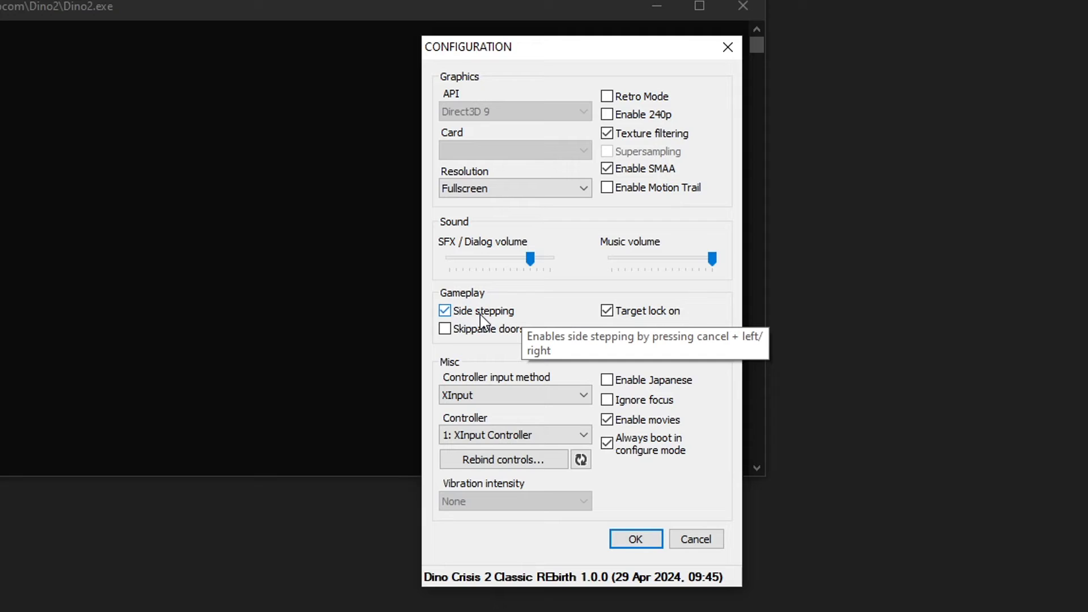
pyautogui.moveTo(483, 340)
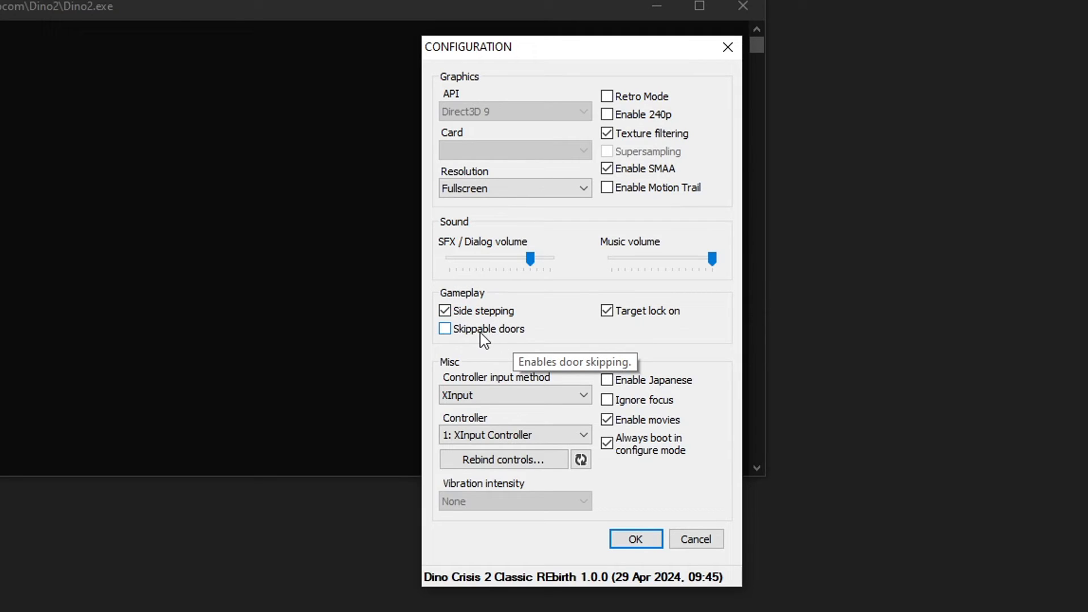
pyautogui.moveTo(514, 341)
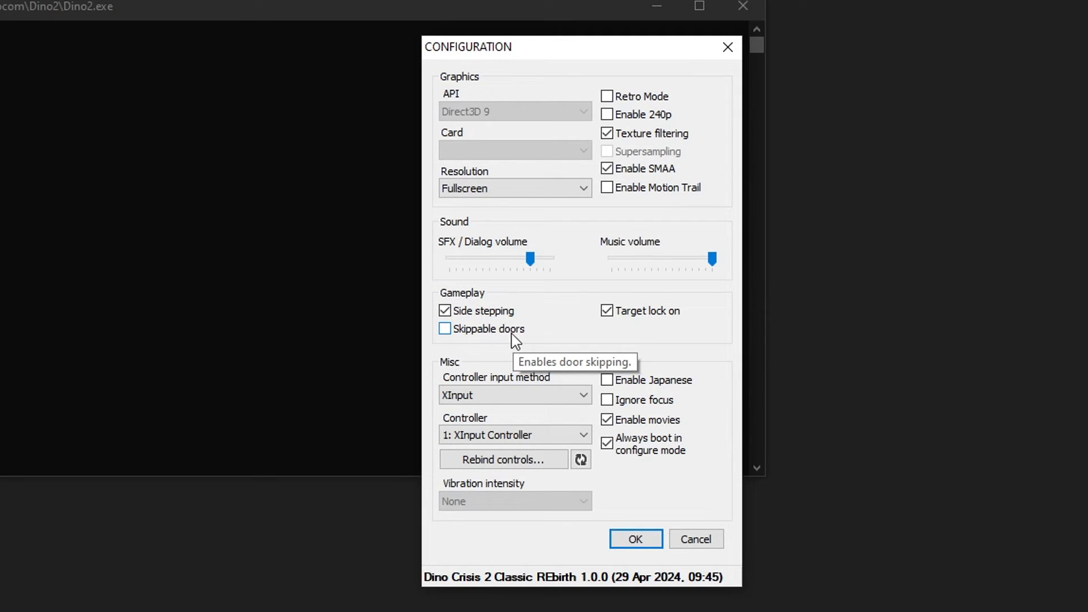
pyautogui.moveTo(563, 359)
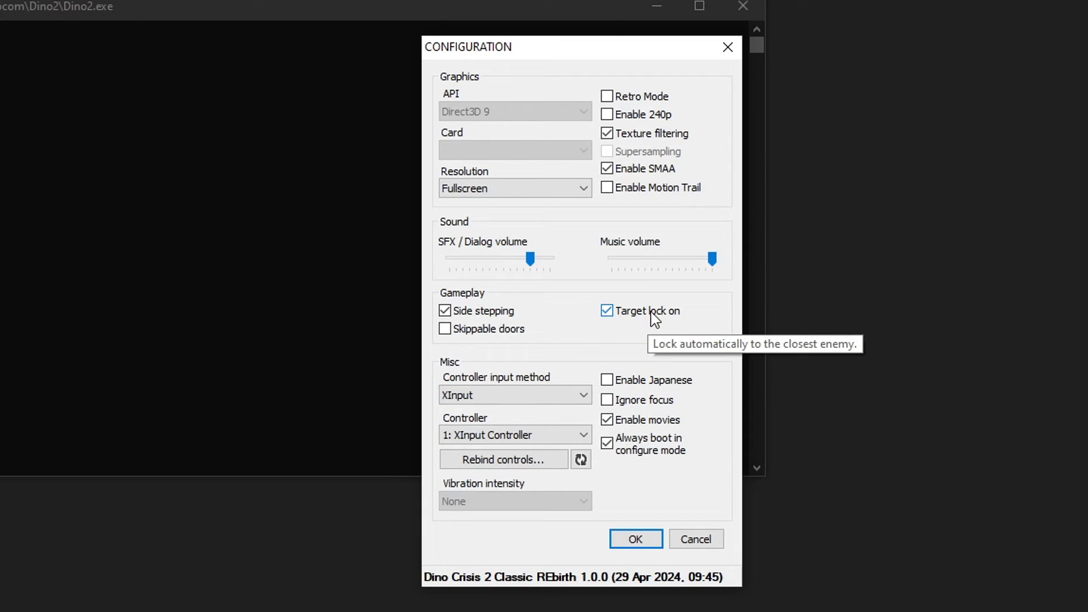
pyautogui.moveTo(573, 369)
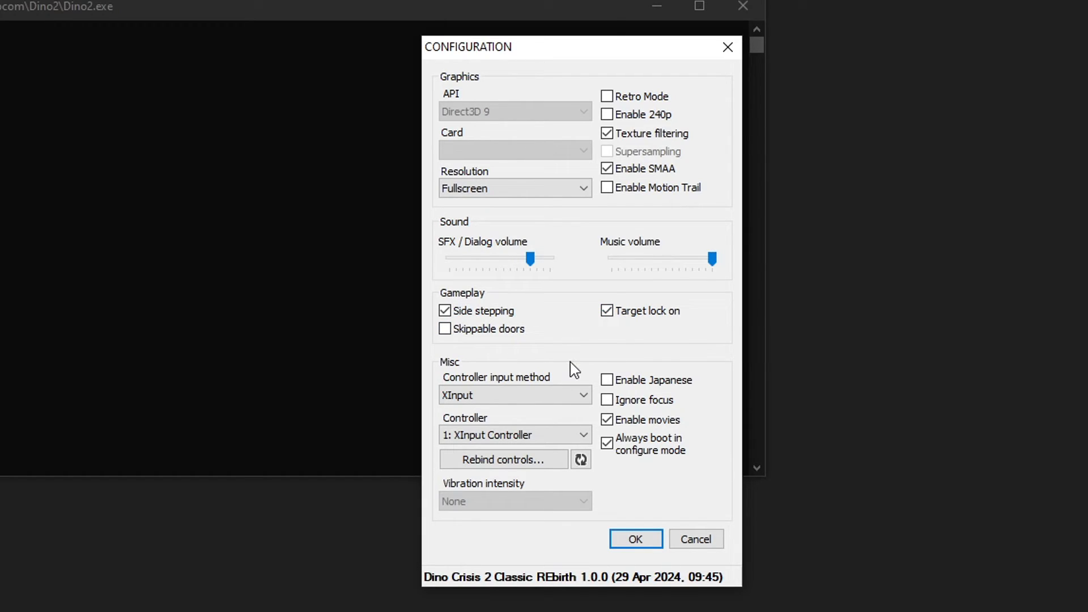
pyautogui.moveTo(494, 415)
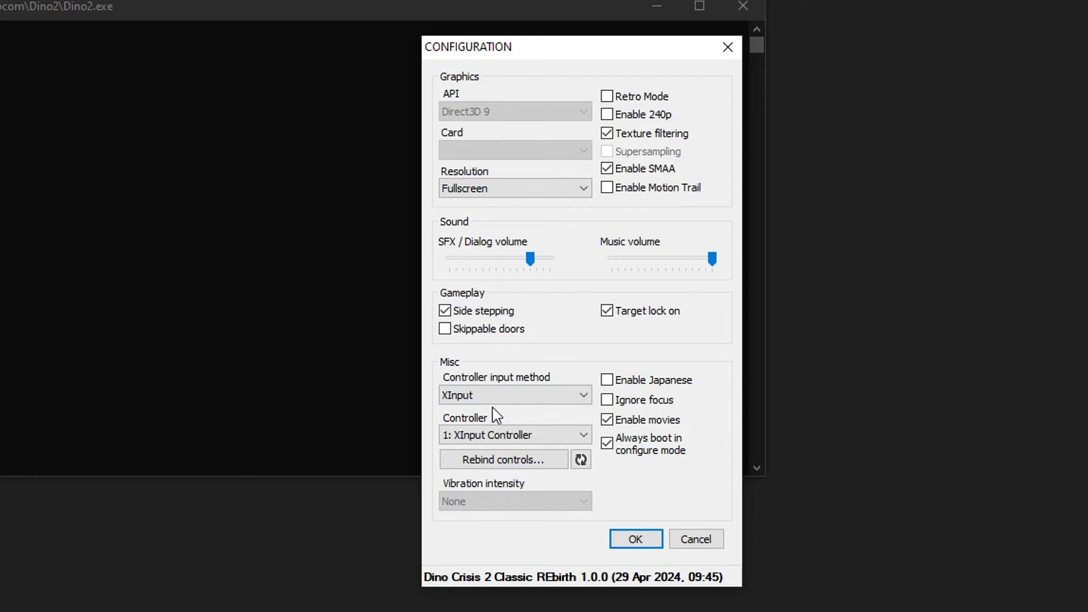
# Set the controller to 1: XInput Controller and bring up the Rebind controls dialog.
pyautogui.click(514, 395)
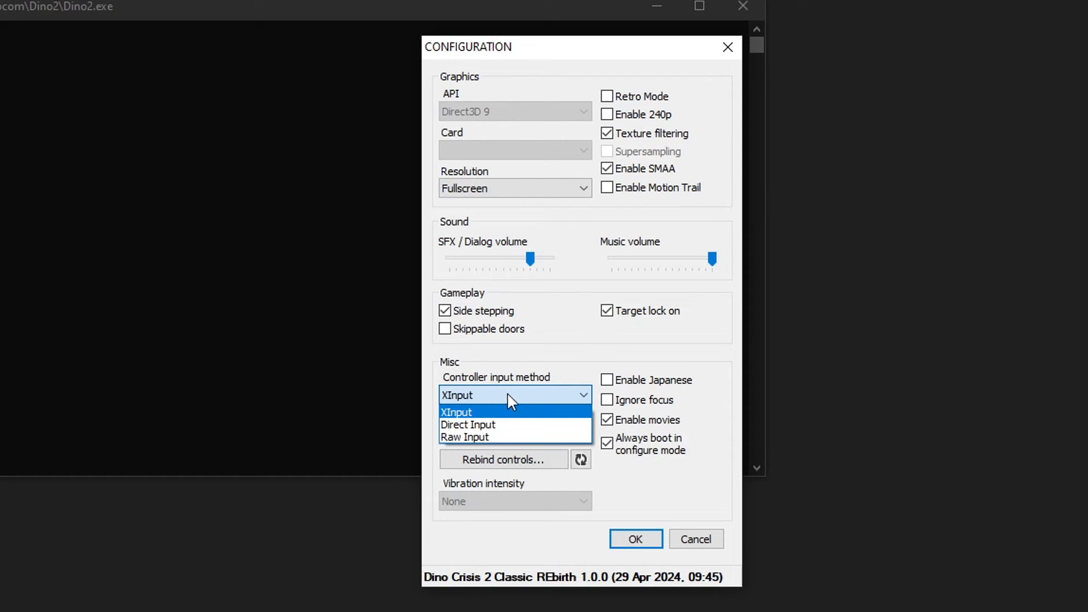
pyautogui.moveTo(471, 417)
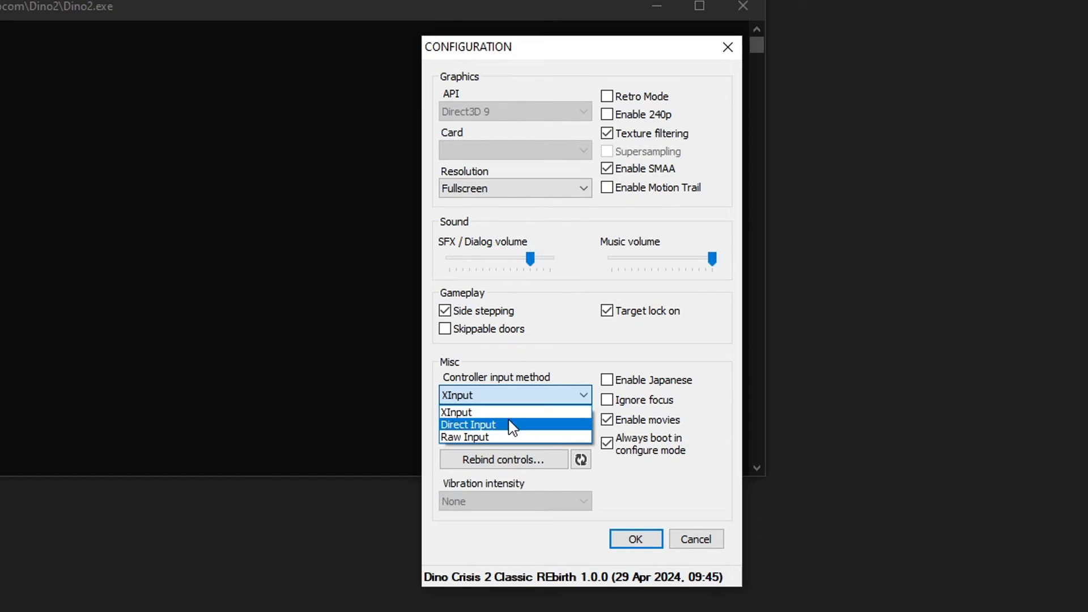
pyautogui.moveTo(479, 435)
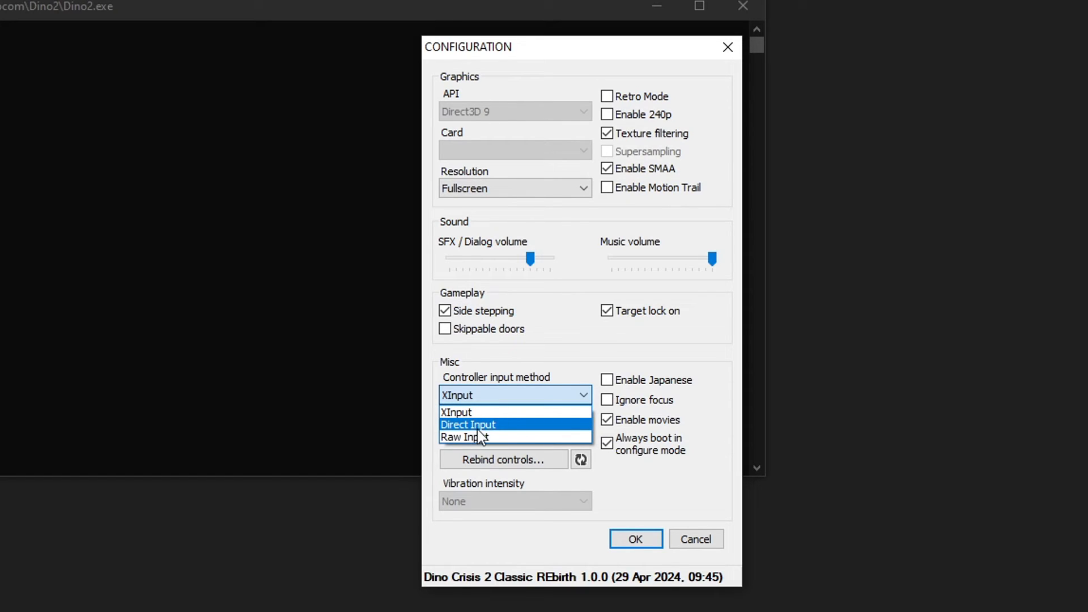
pyautogui.moveTo(485, 437)
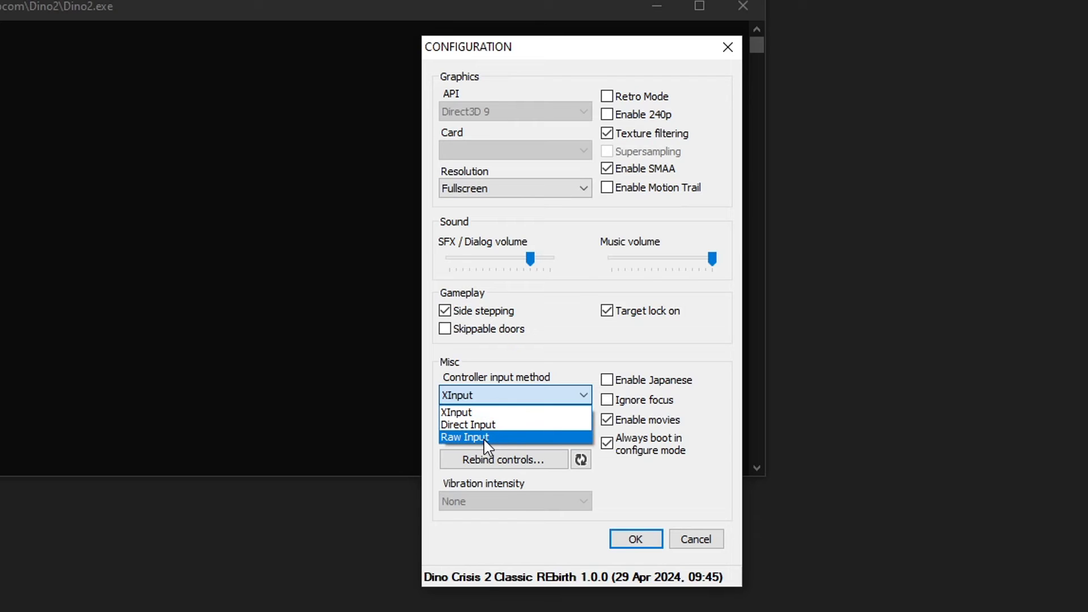
pyautogui.moveTo(625, 479)
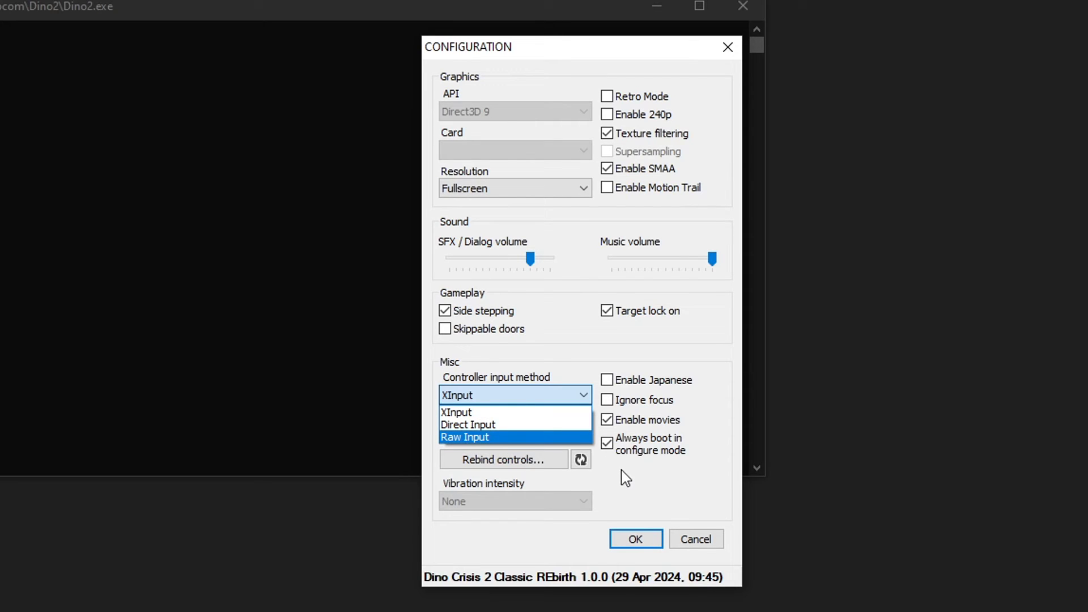
pyautogui.click(456, 412)
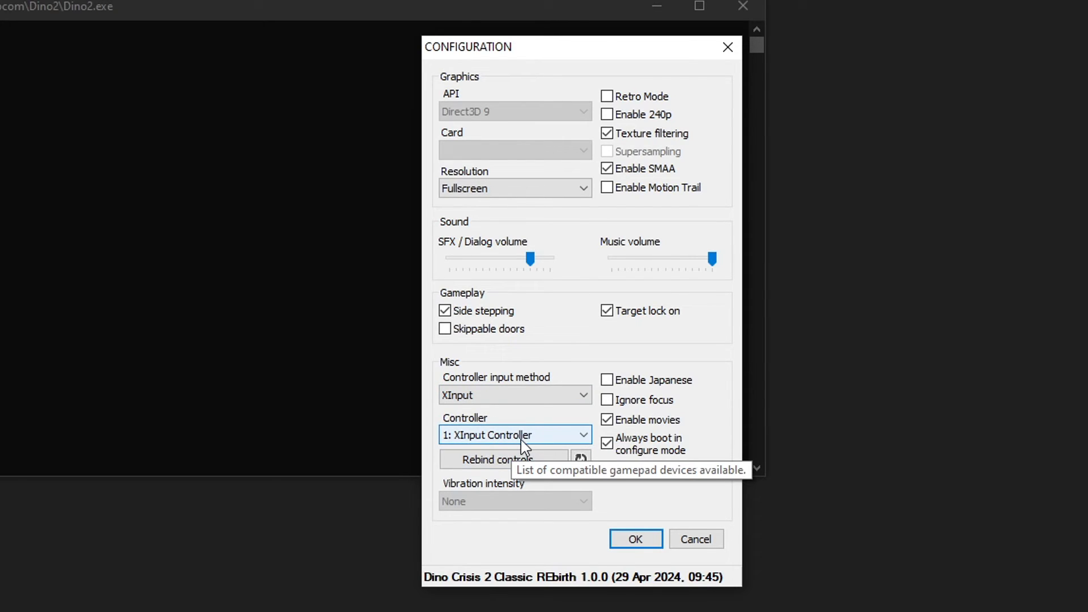
pyautogui.moveTo(550, 453)
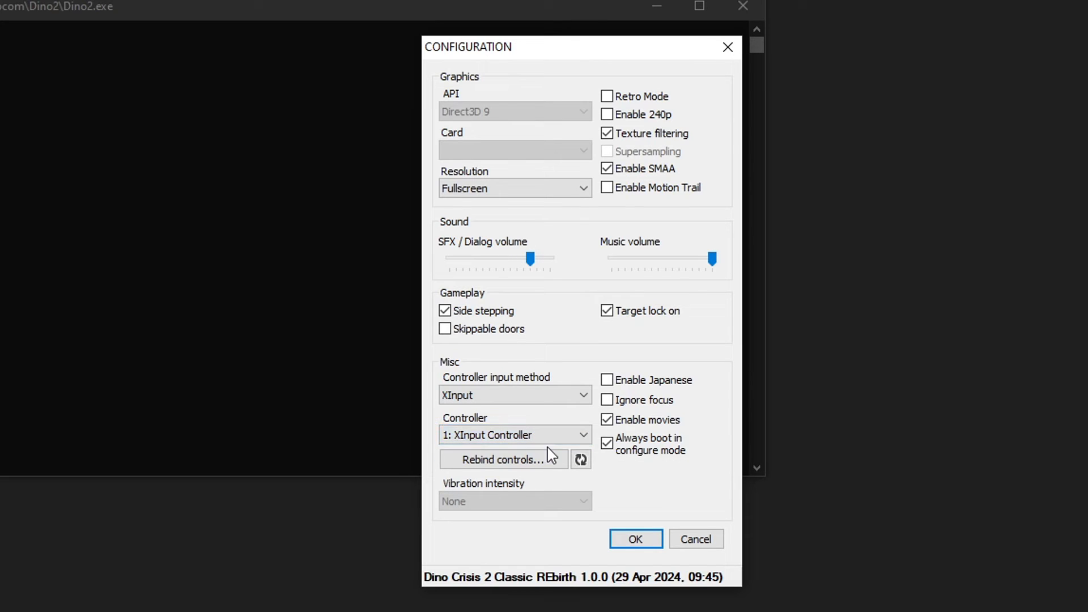
pyautogui.click(502, 460)
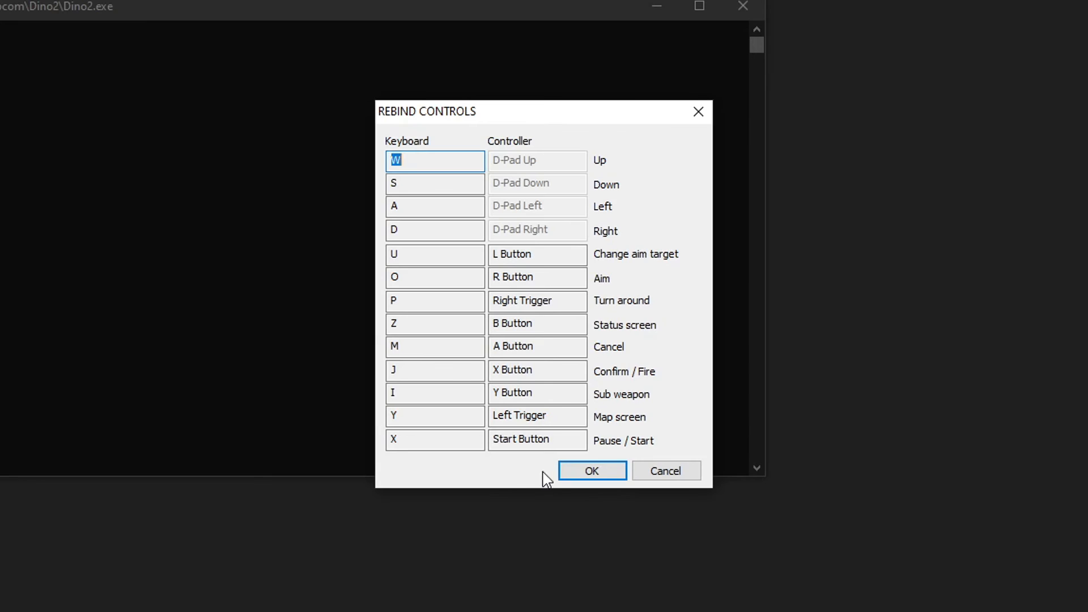
pyautogui.moveTo(616, 332)
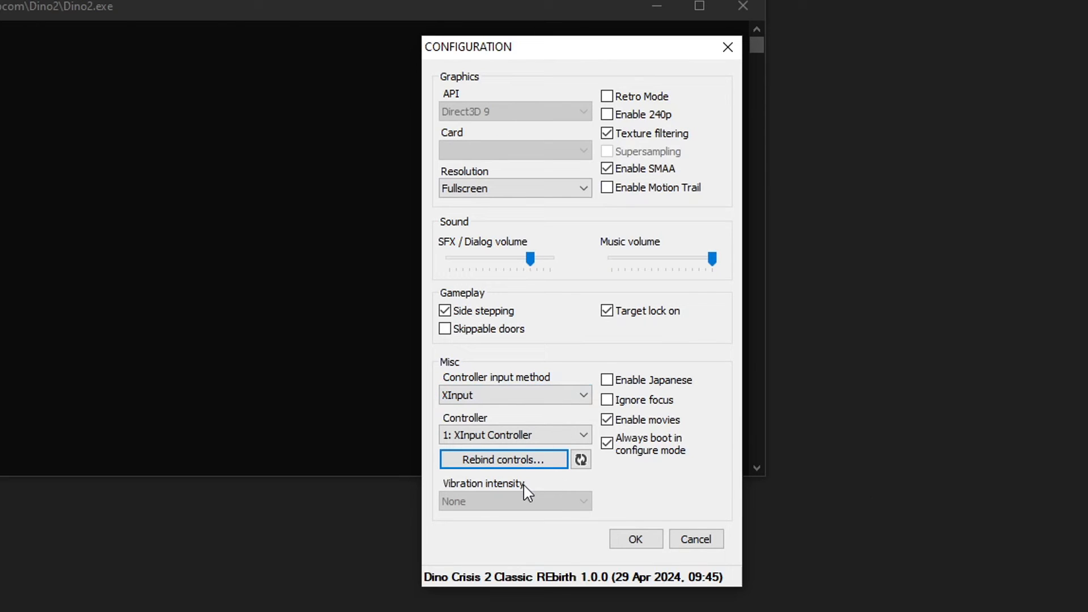
pyautogui.moveTo(612, 515)
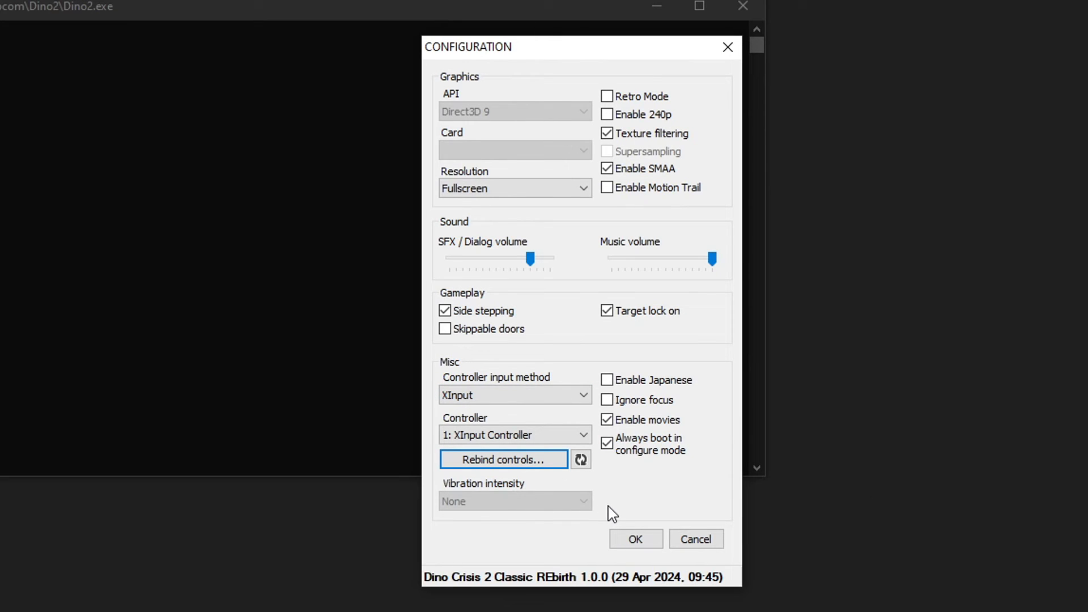
pyautogui.moveTo(683, 389)
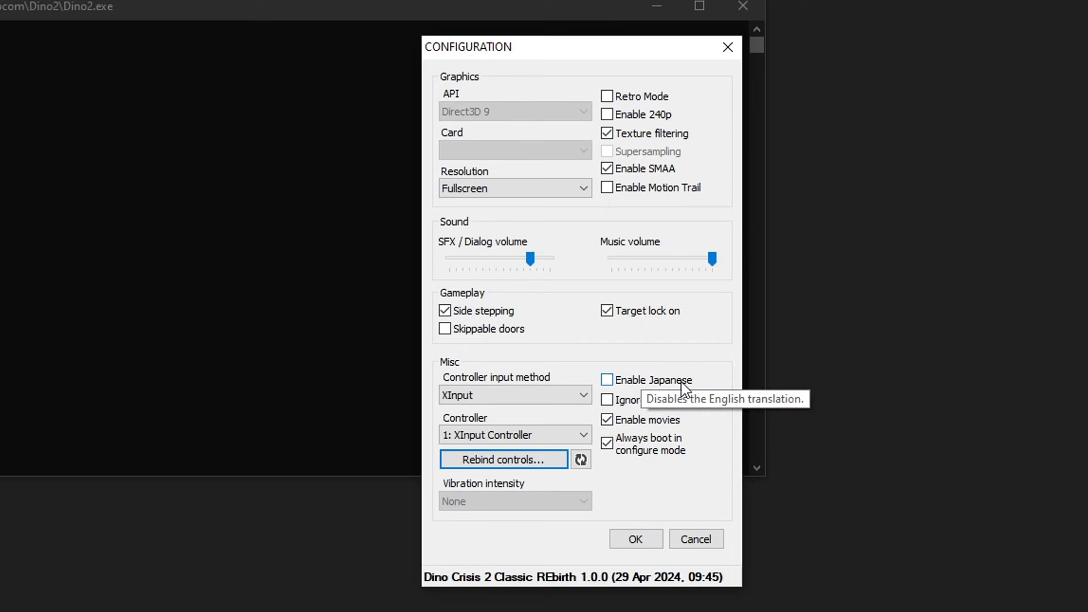
pyautogui.moveTo(705, 377)
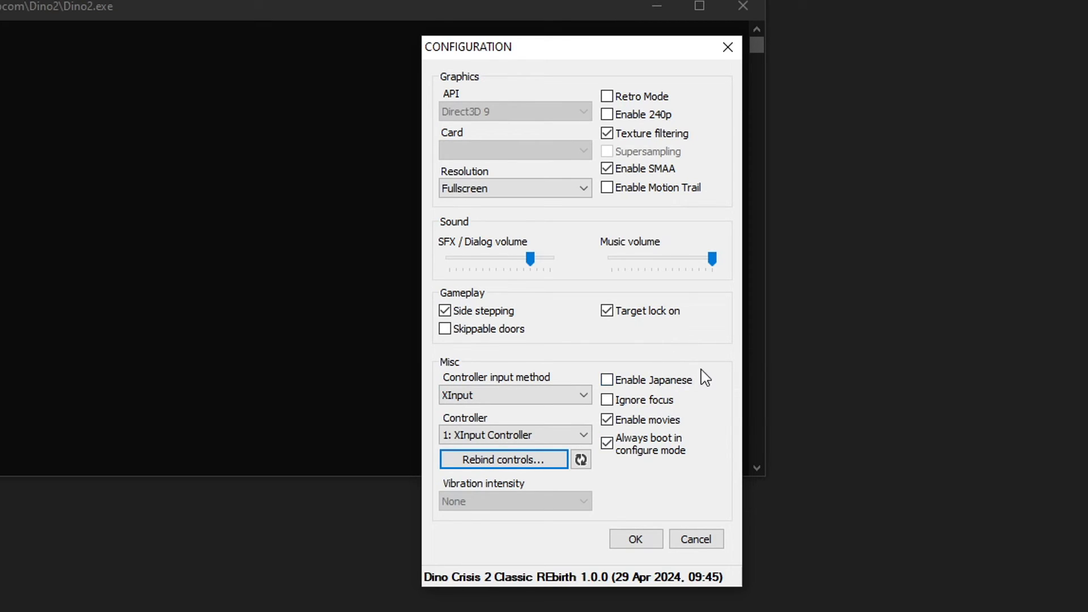
pyautogui.moveTo(685, 411)
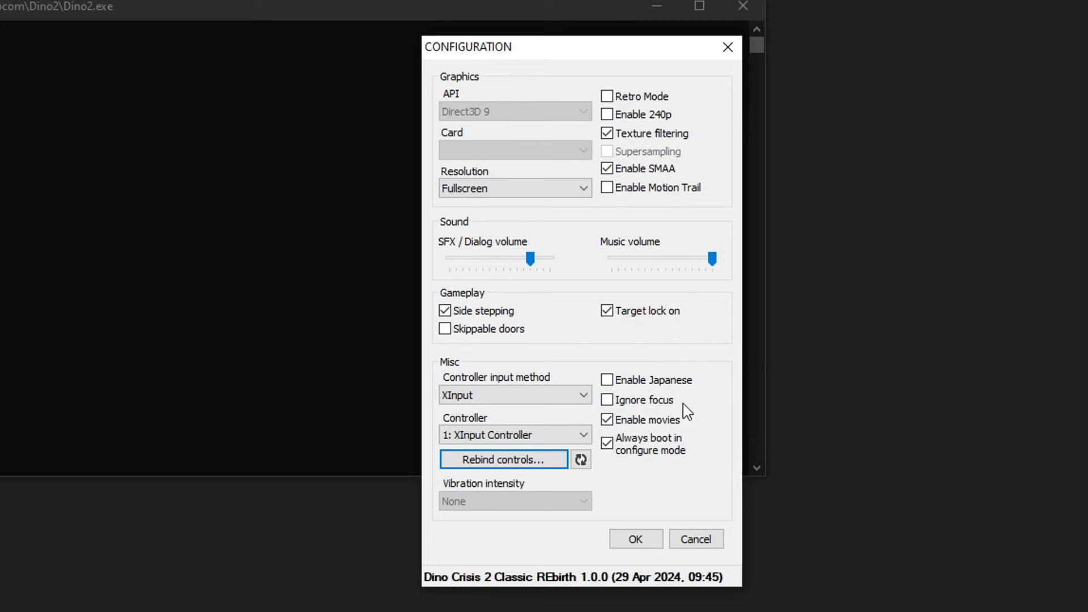
pyautogui.moveTo(676, 420)
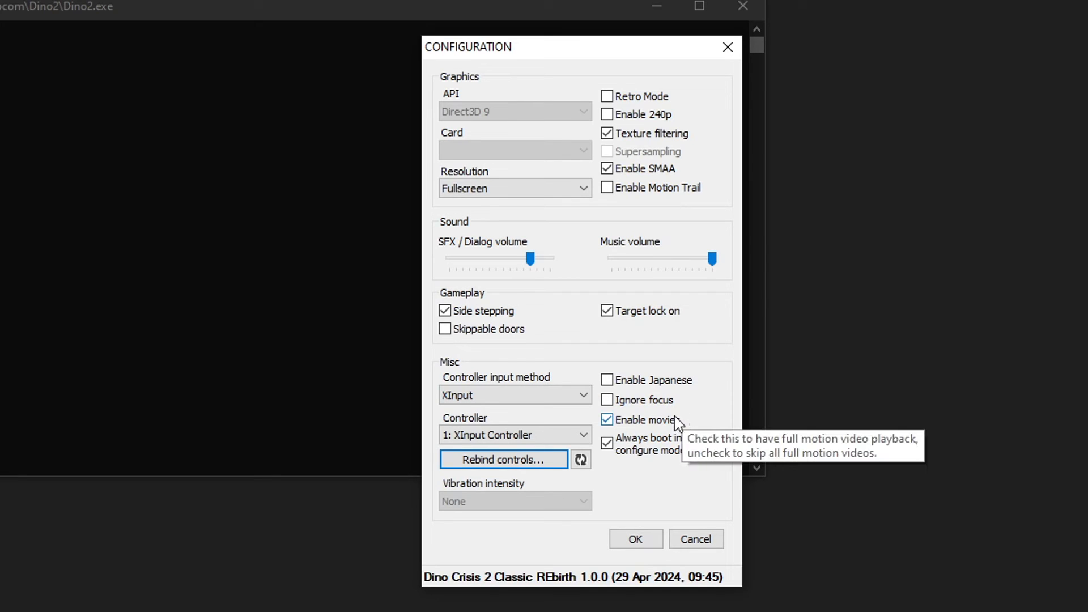
pyautogui.moveTo(662, 433)
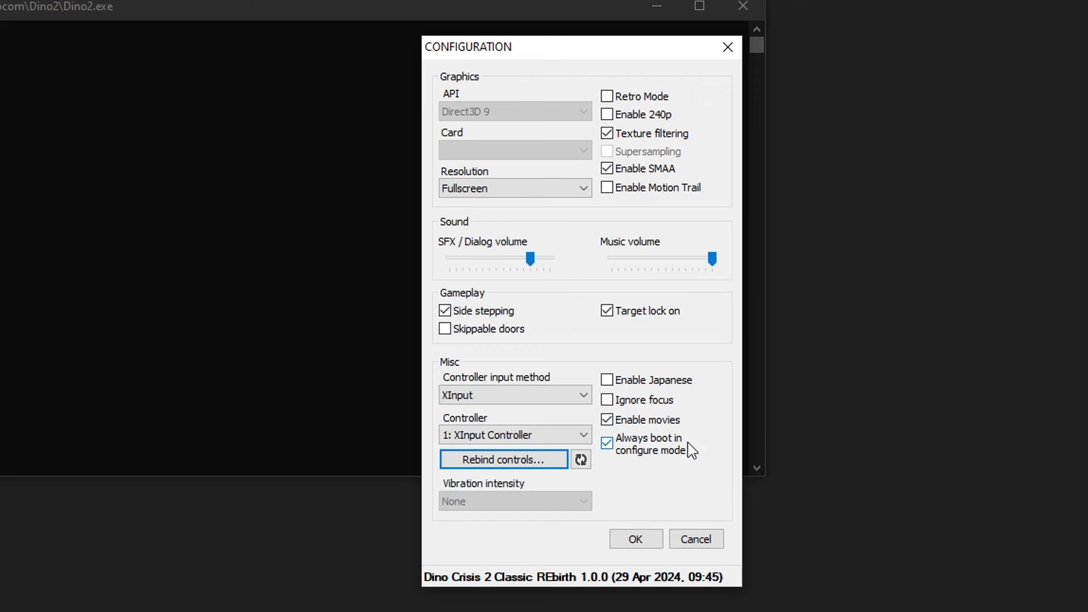
pyautogui.moveTo(649, 451)
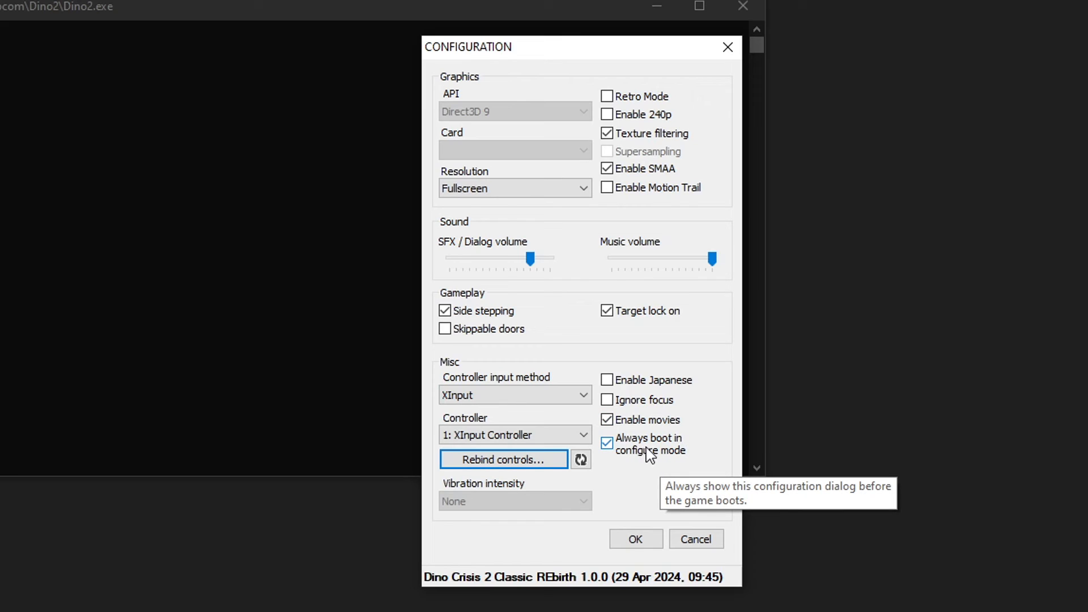
pyautogui.moveTo(531, 80)
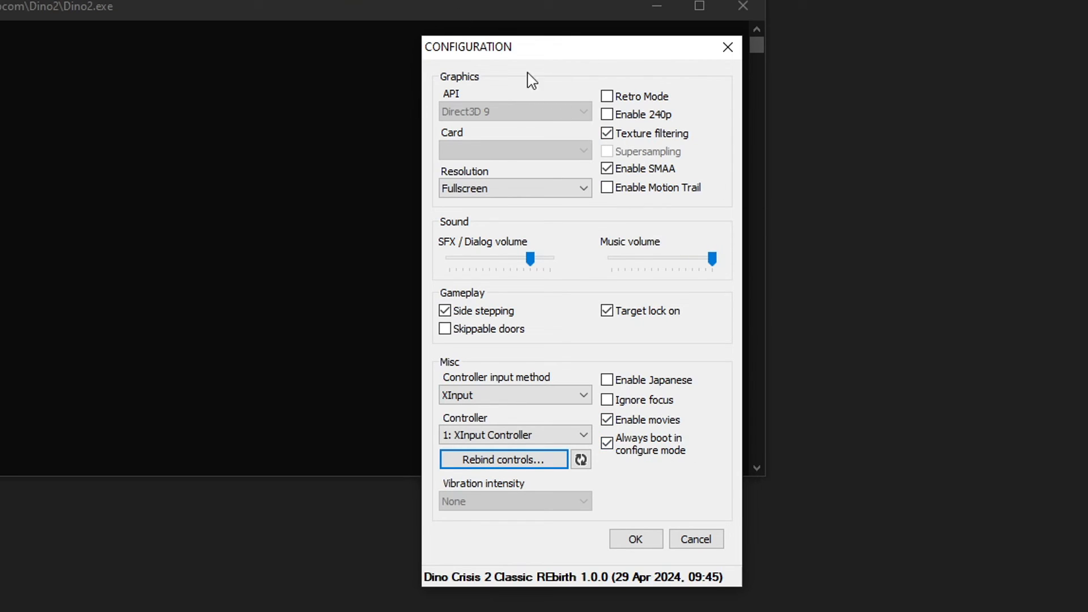
pyautogui.moveTo(646, 458)
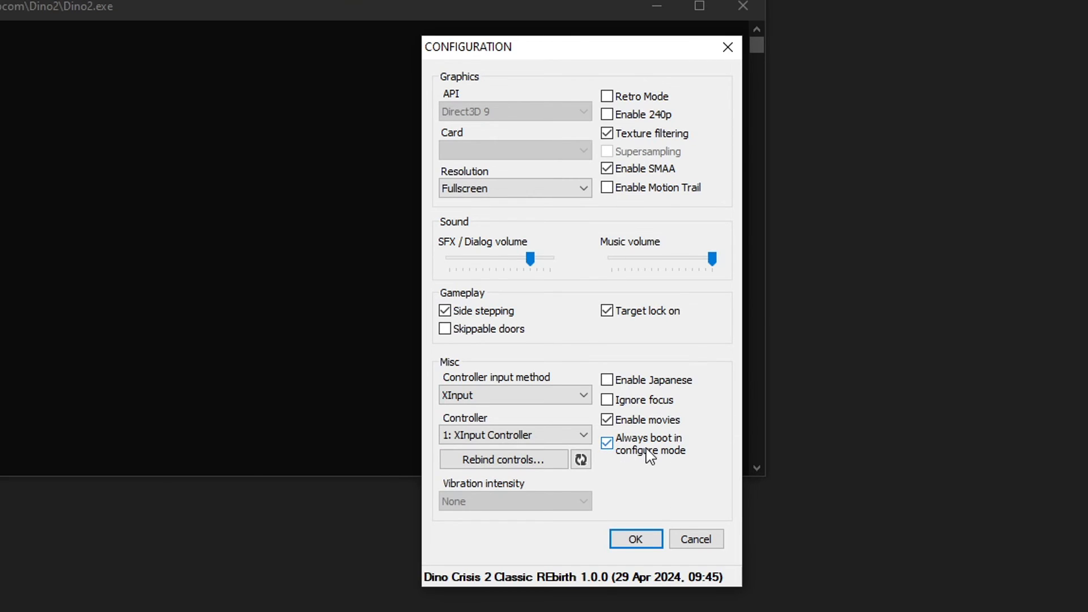
# Accept the Classic REbirth configuration with movies and boot-in-configure enabled.
pyautogui.click(635, 539)
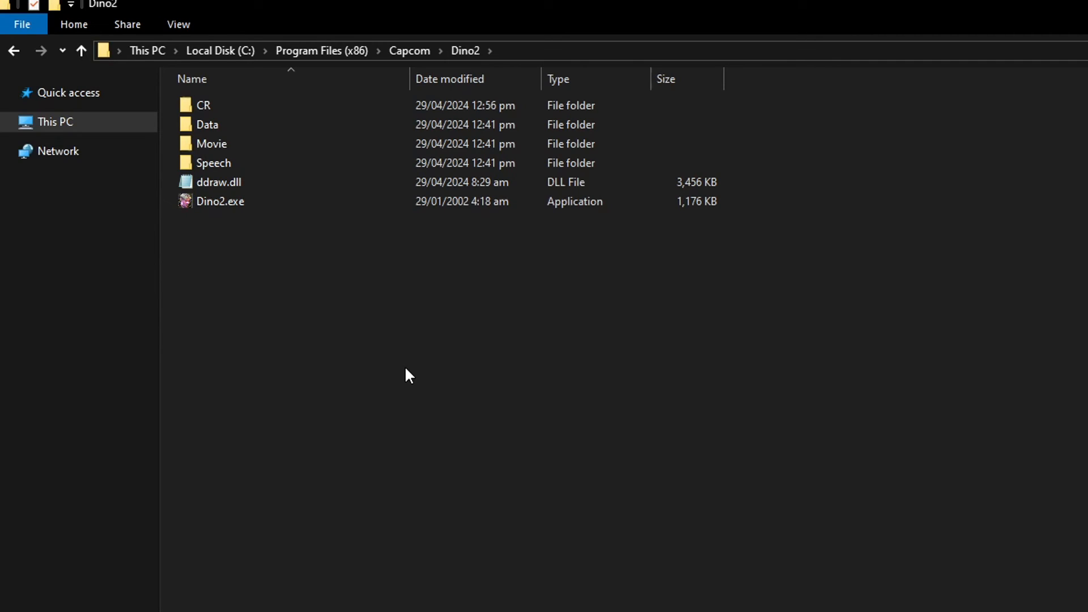
# Send a shortcut of Dino2.exe to the desktop via Send to > Desktop.
pyautogui.click(220, 201)
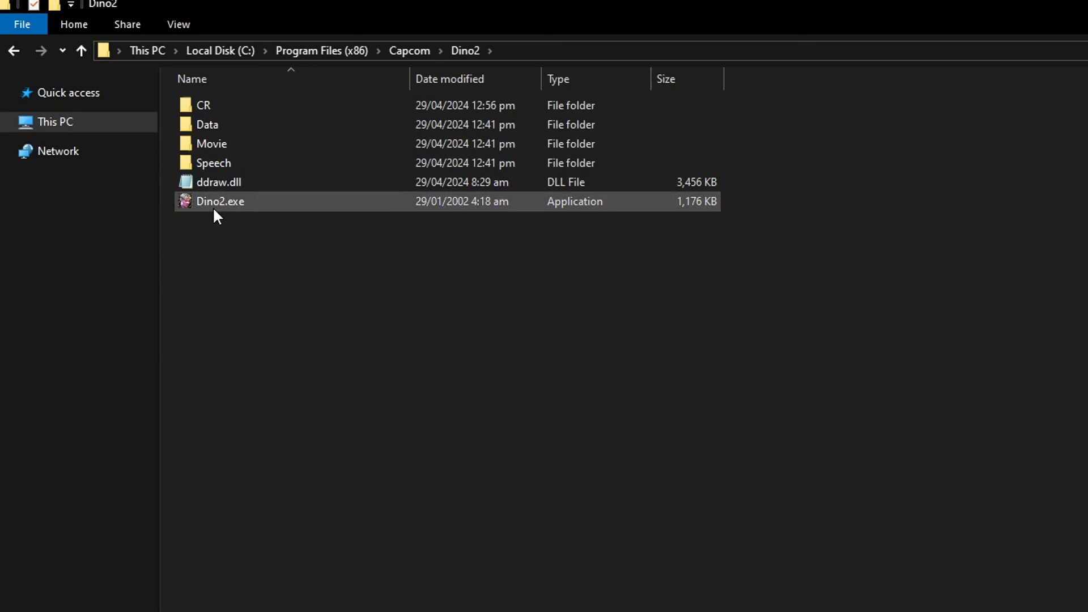
pyautogui.click(220, 201)
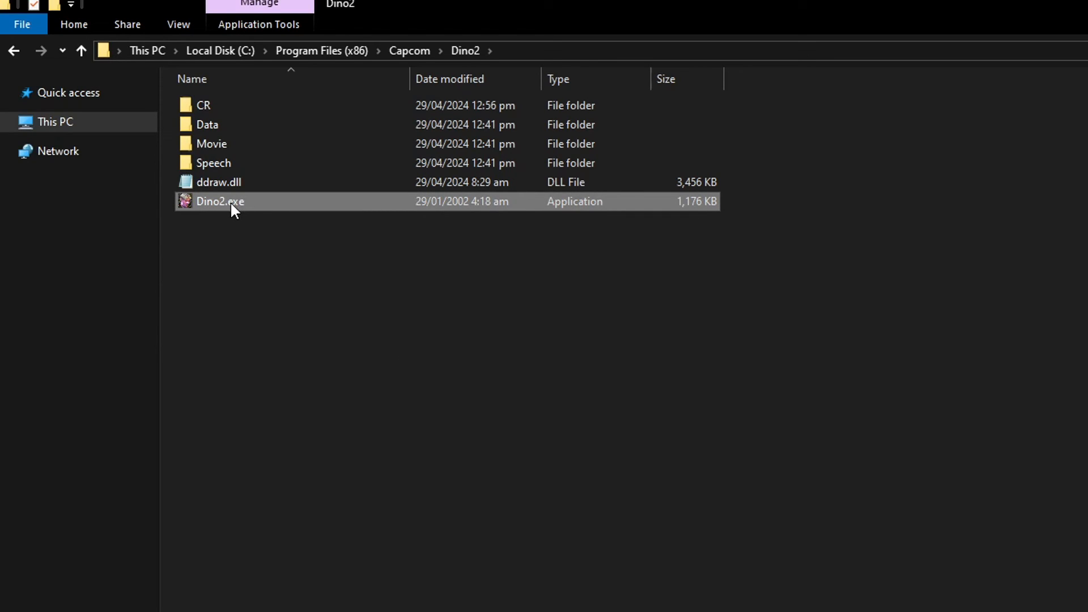
pyautogui.rightClick(219, 201)
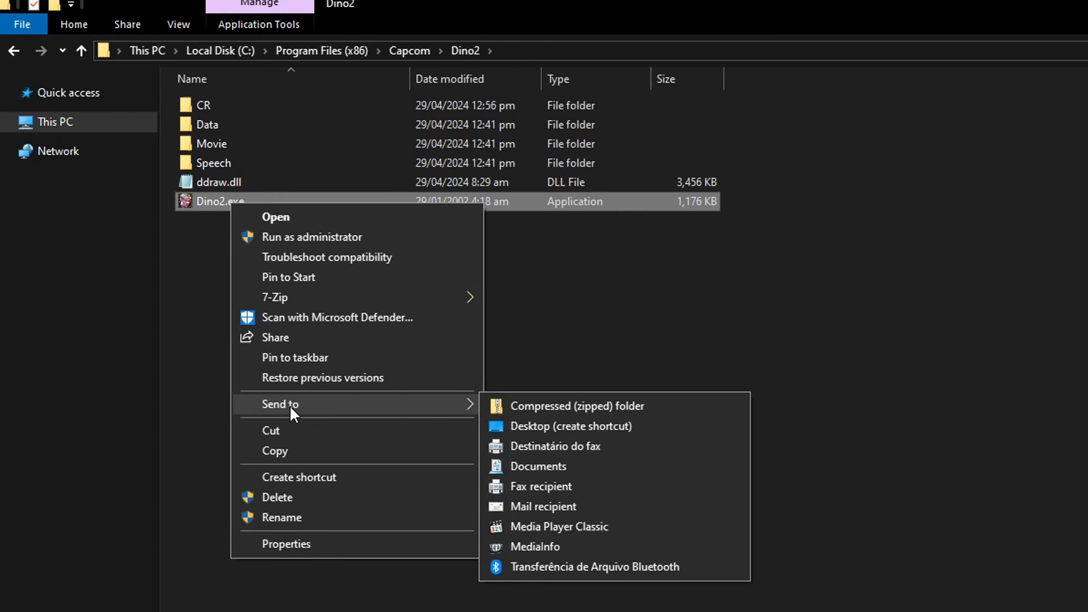
pyautogui.moveTo(542, 433)
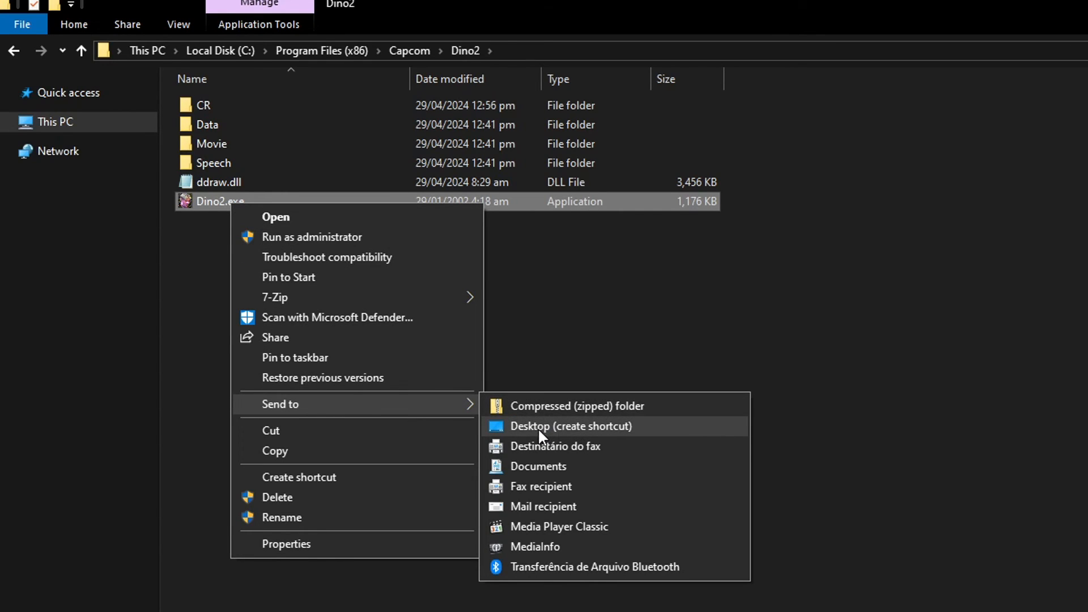
pyautogui.click(571, 427)
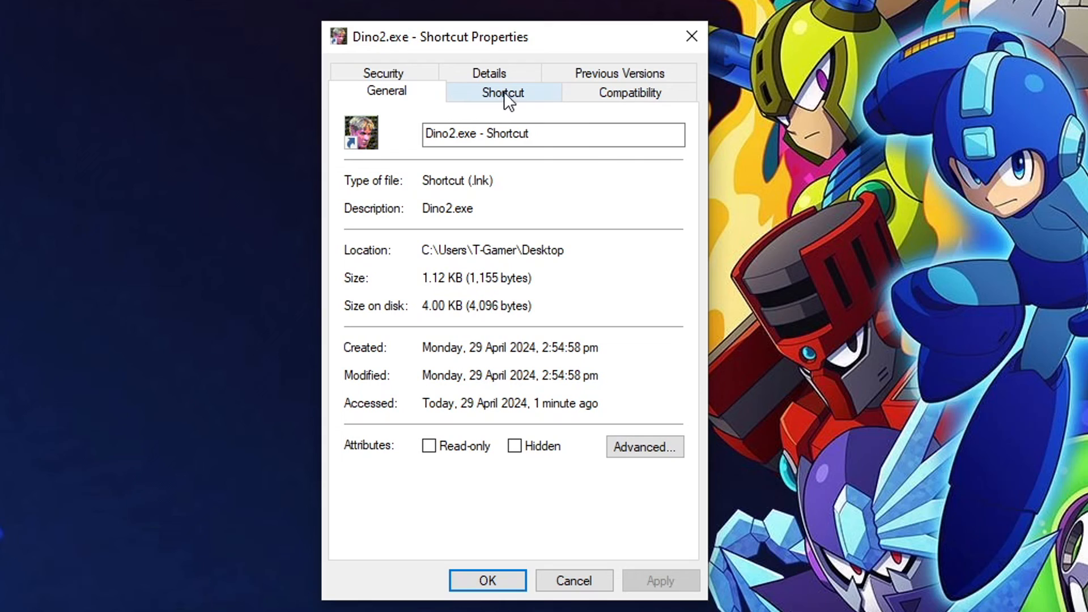
# Append -config to the Dino2.exe shortcut's target path and save it.
pyautogui.click(502, 93)
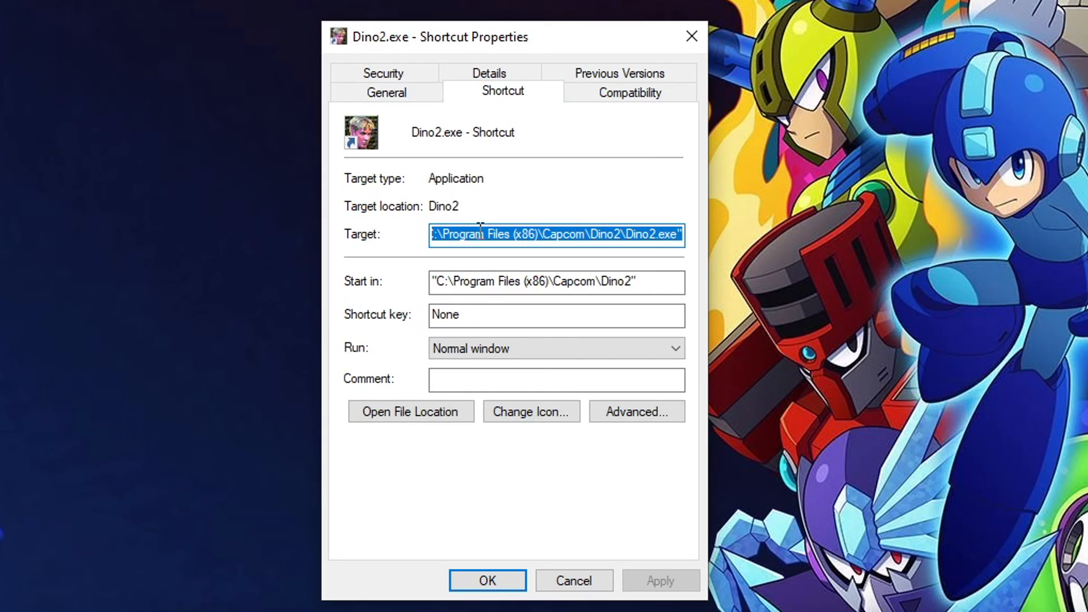
pyautogui.click(631, 235)
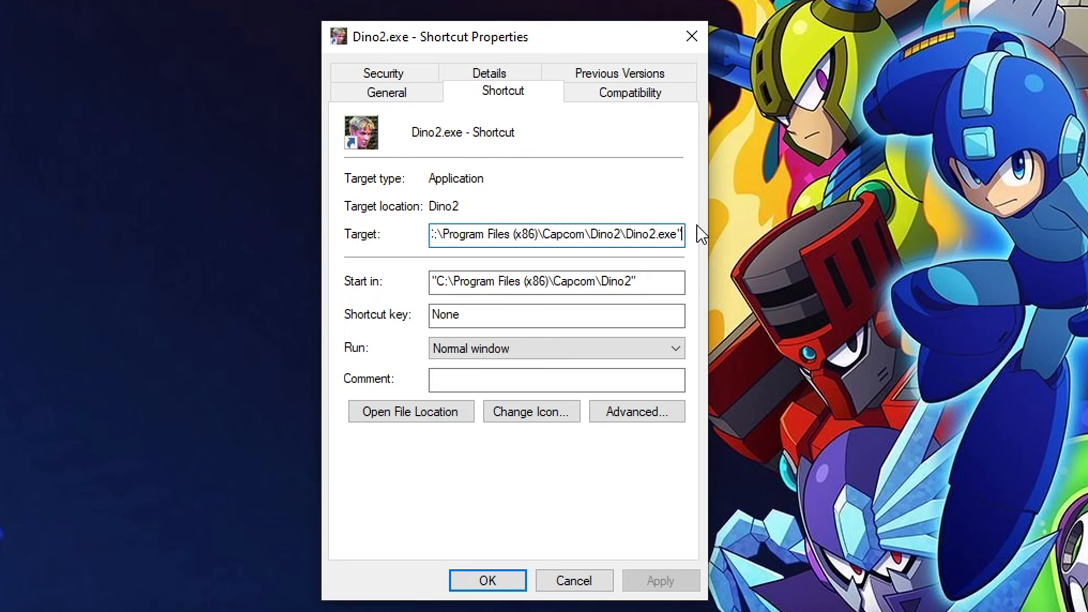
pyautogui.write('-config')
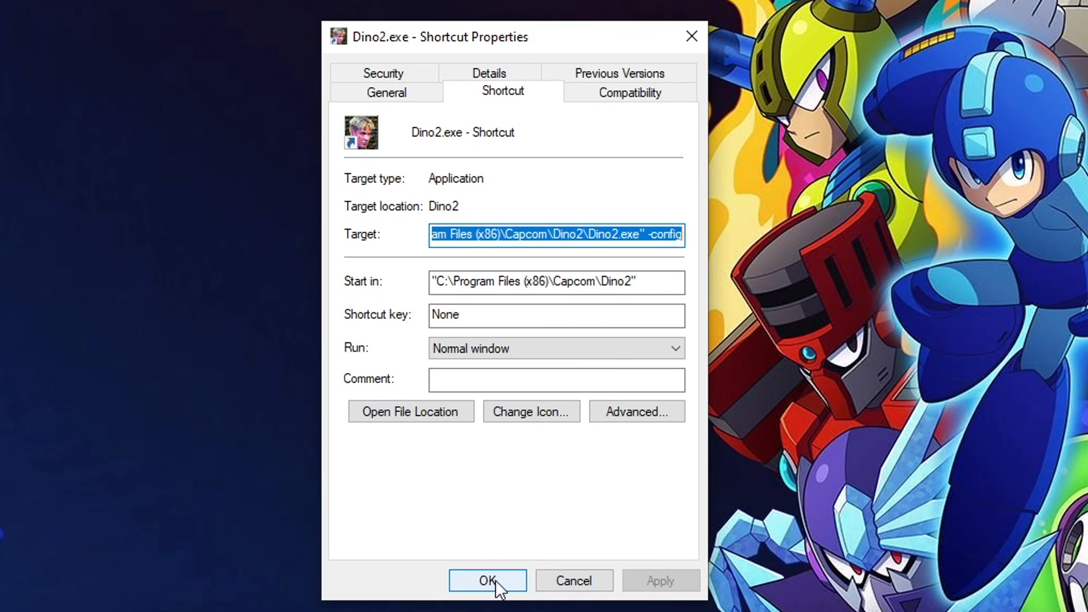
pyautogui.click(486, 580)
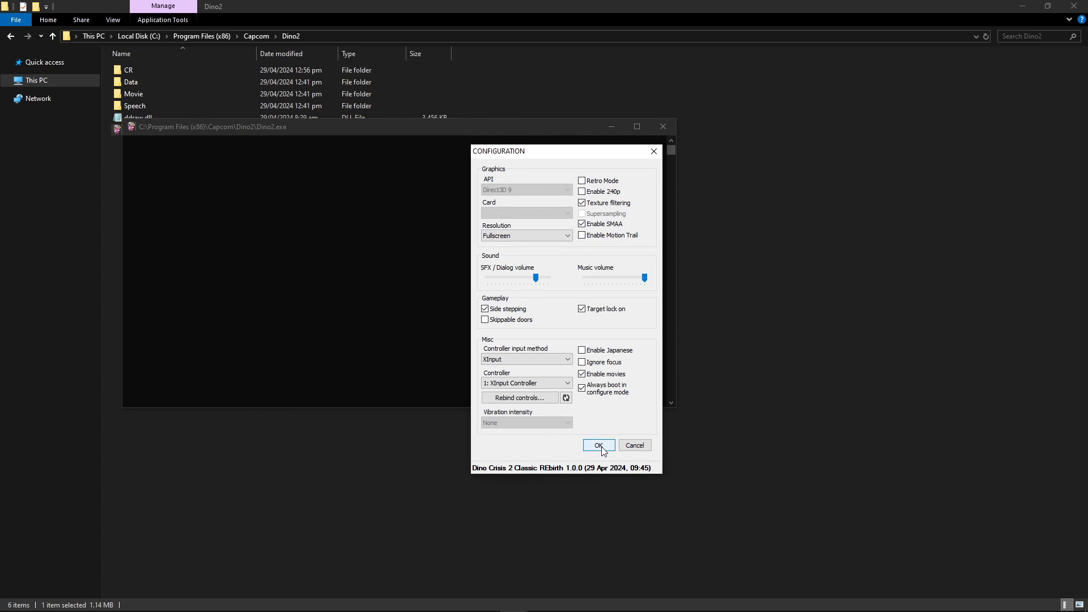
# Accept the configuration so Dino Crisis 2 starts in-game.
pyautogui.click(598, 445)
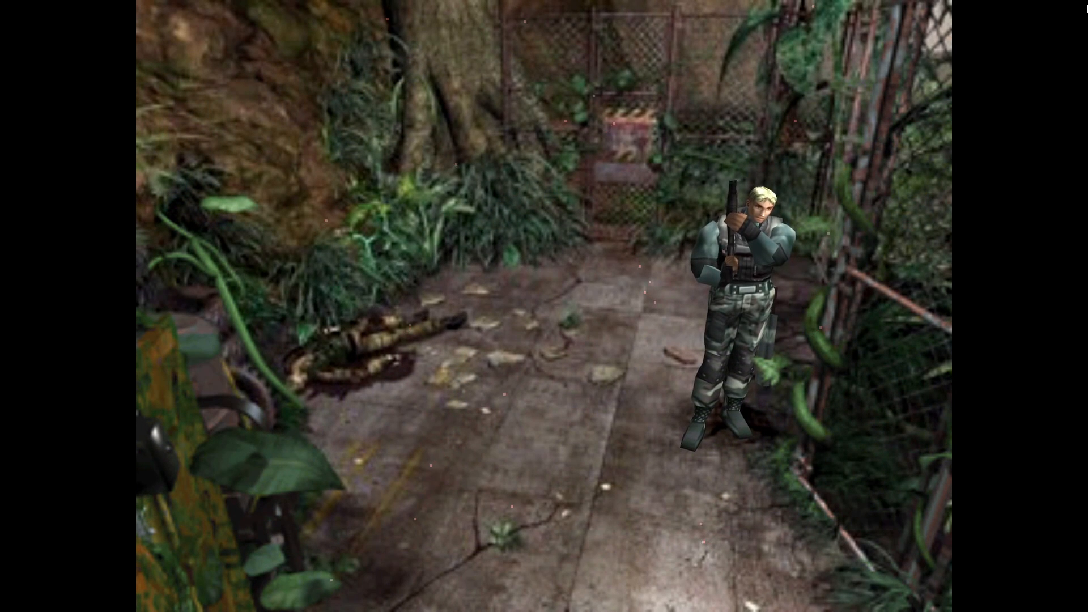